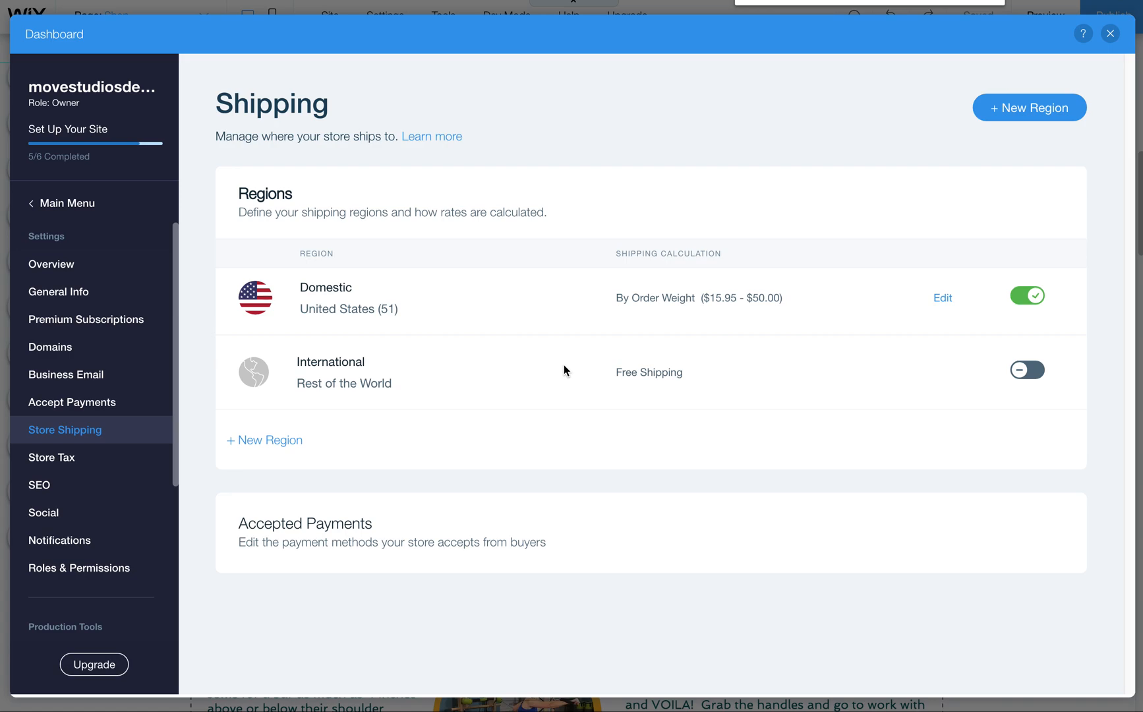
{"action": "mouse_move", "coordinate": [500, 412]}
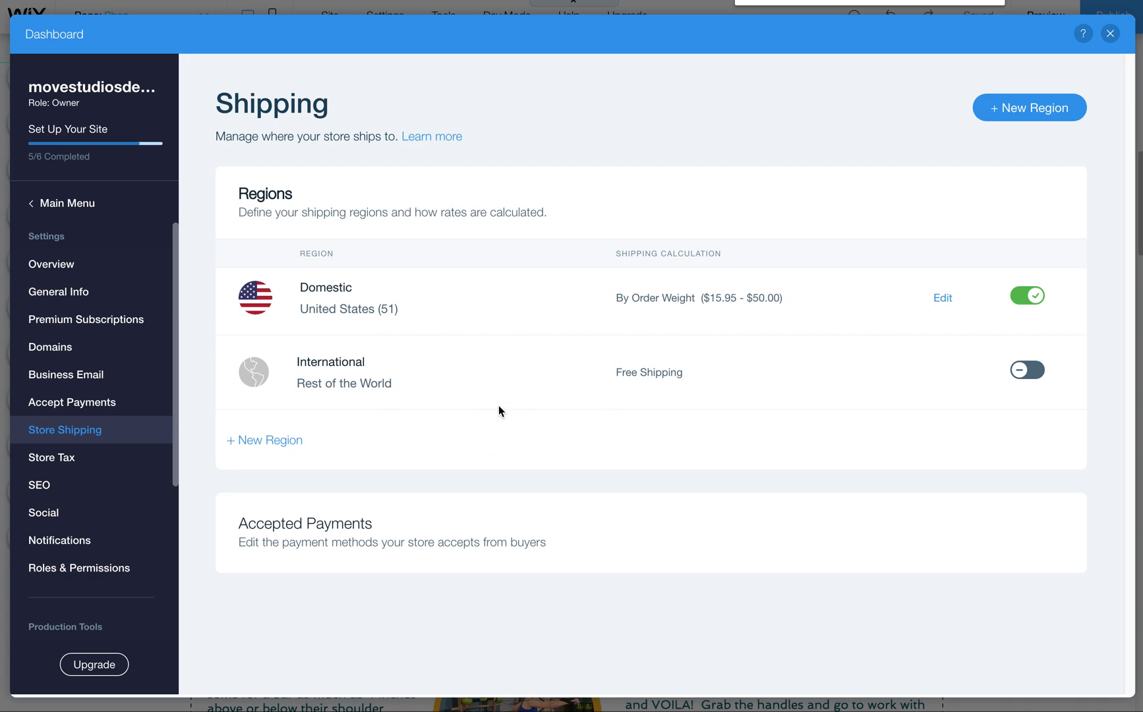
{"action": "mouse_move", "coordinate": [1077, 71]}
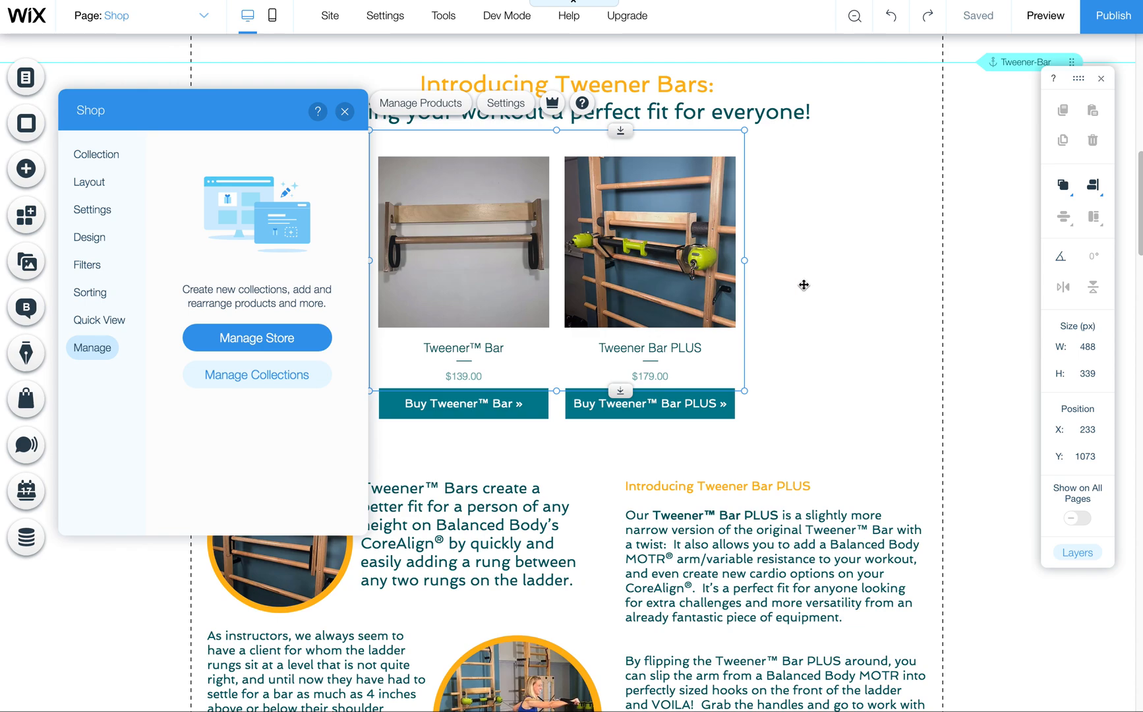
Step: Check the Shop gallery's Collection settings, confirming it shows All Products
{"action": "left_click", "coordinate": [345, 111]}
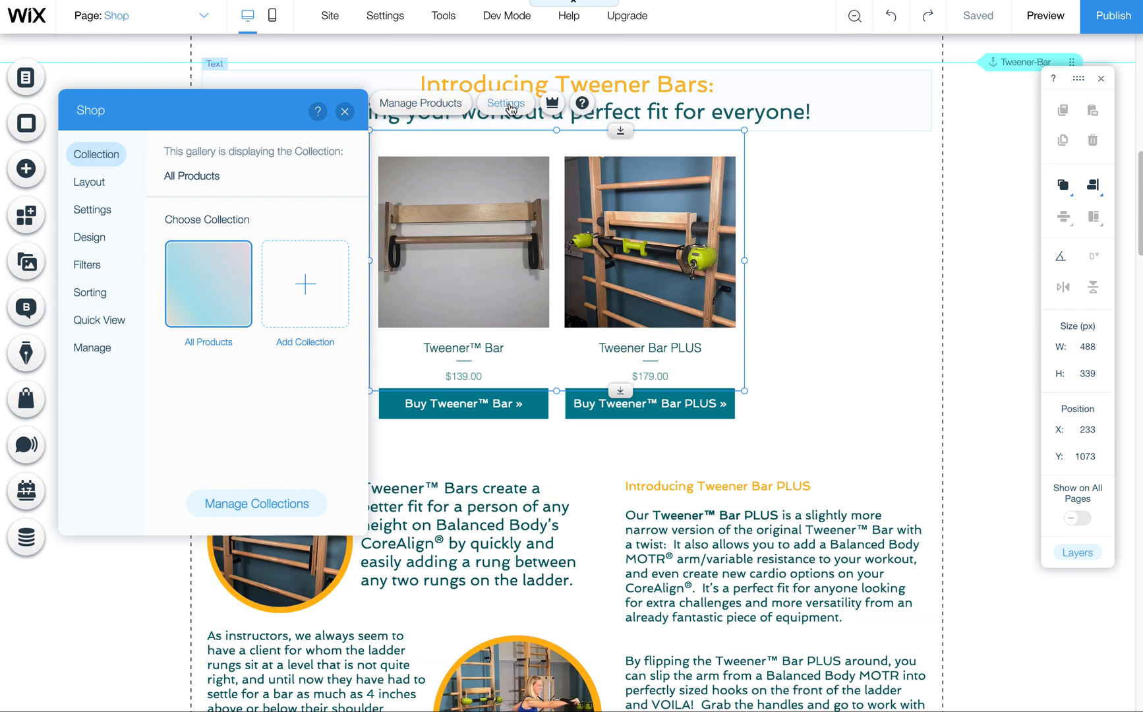
{"action": "mouse_move", "coordinate": [91, 348]}
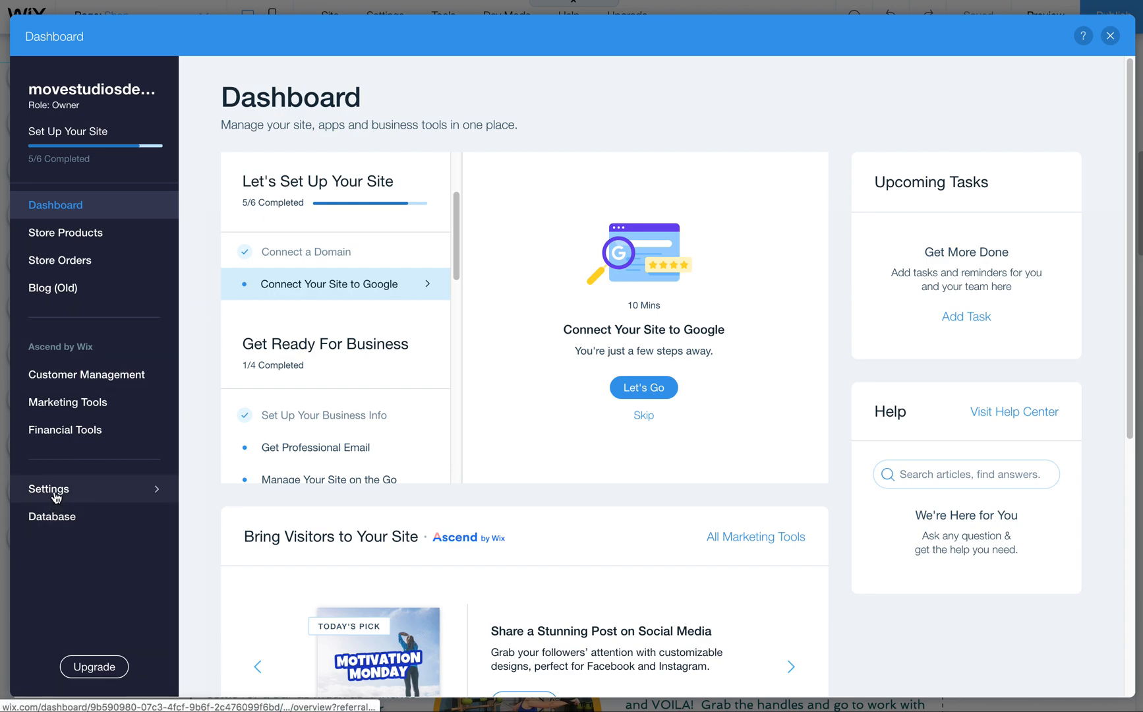
{"action": "mouse_move", "coordinate": [66, 232]}
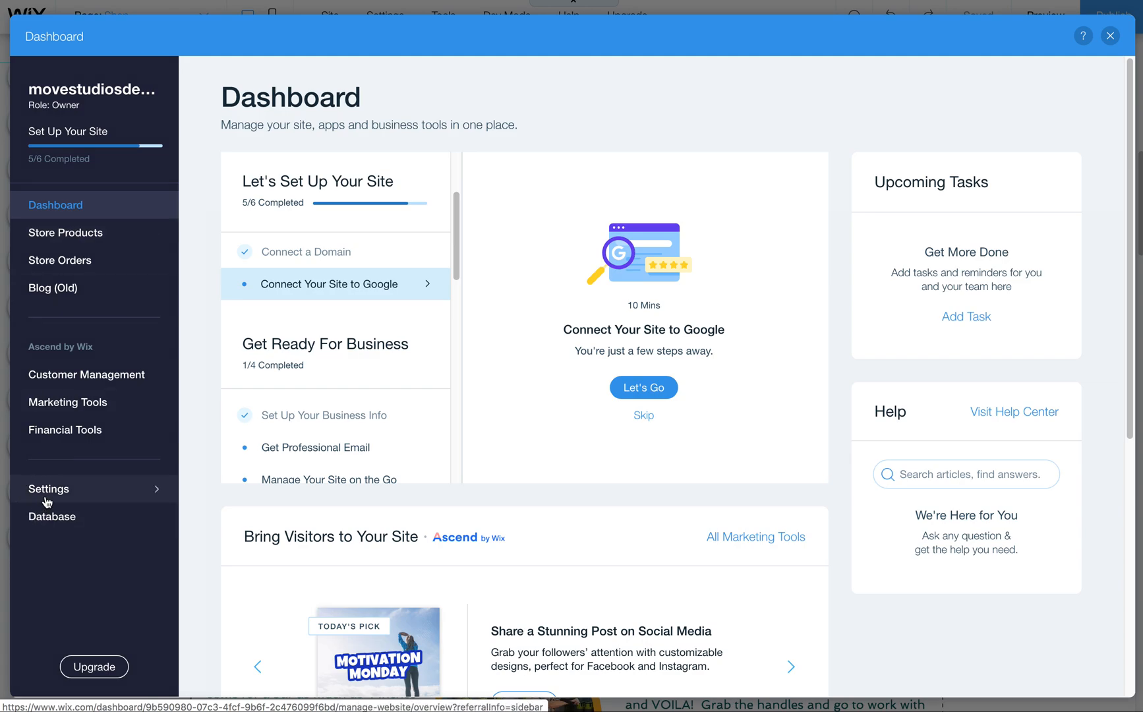
Step: Go from the dashboard home to Settings, then Store Shipping
{"action": "left_click", "coordinate": [49, 489]}
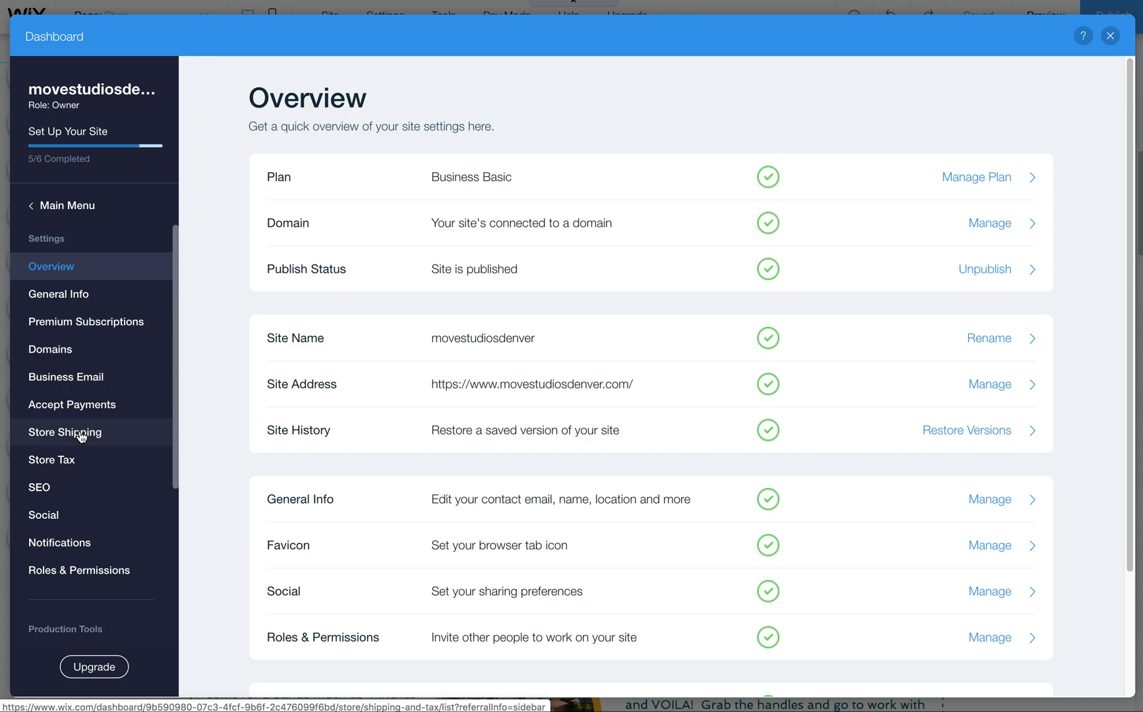
{"action": "left_click", "coordinate": [64, 431]}
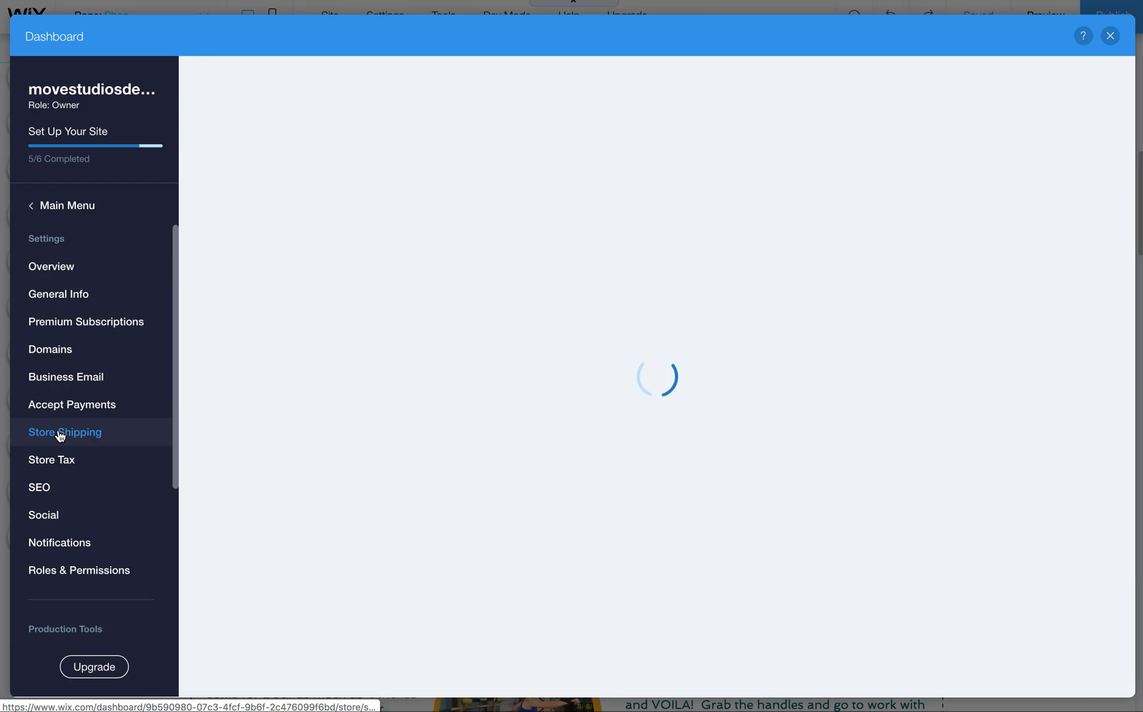
Step: Edit the Domestic region and scroll to its Rate by Weight calculation
{"action": "left_click", "coordinate": [64, 431]}
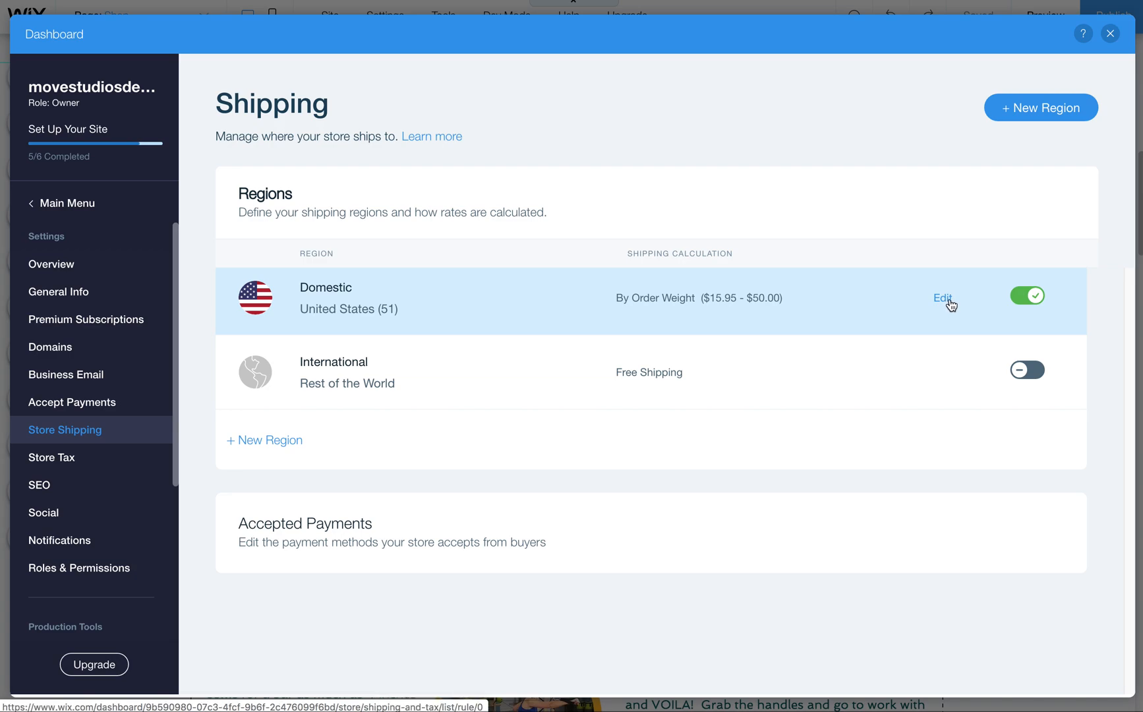
{"action": "mouse_move", "coordinate": [739, 310]}
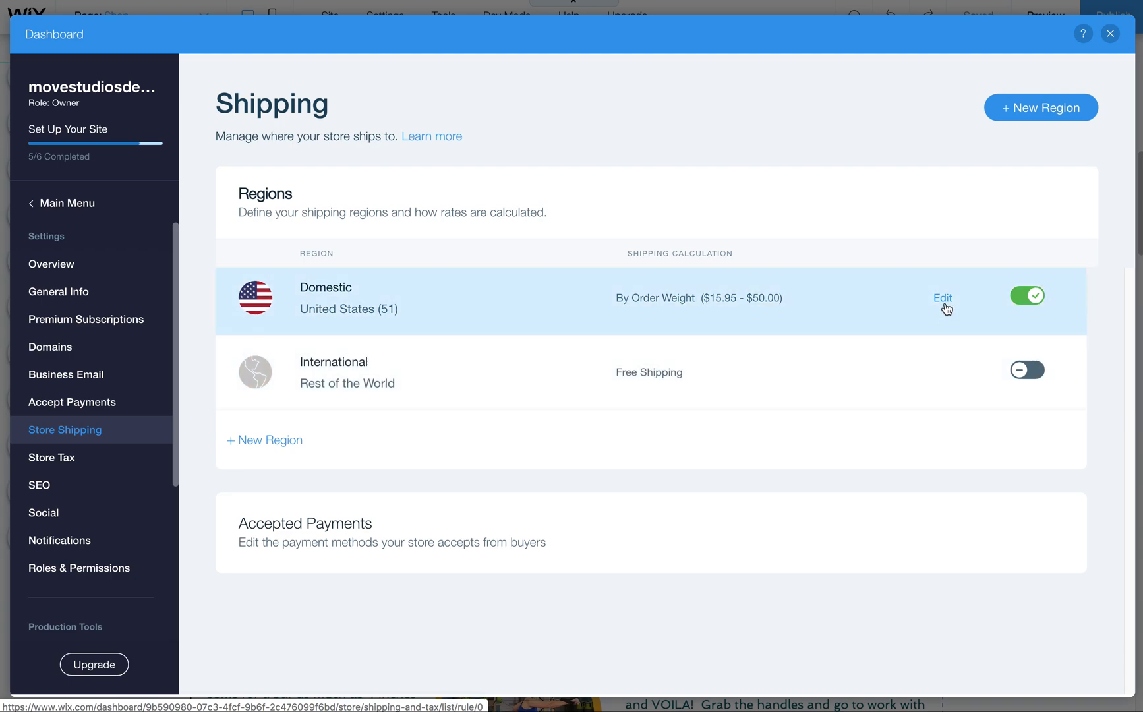
{"action": "left_click", "coordinate": [943, 297]}
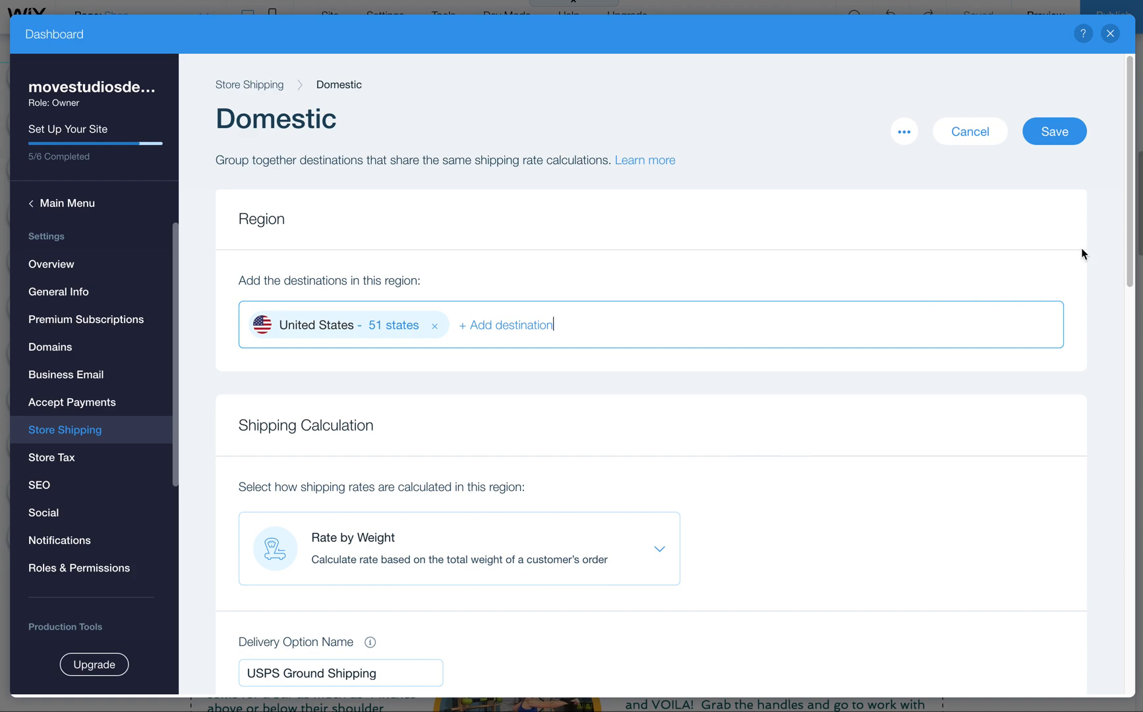
{"action": "scroll", "scroll_direction": "down", "scroll_amount": 3}
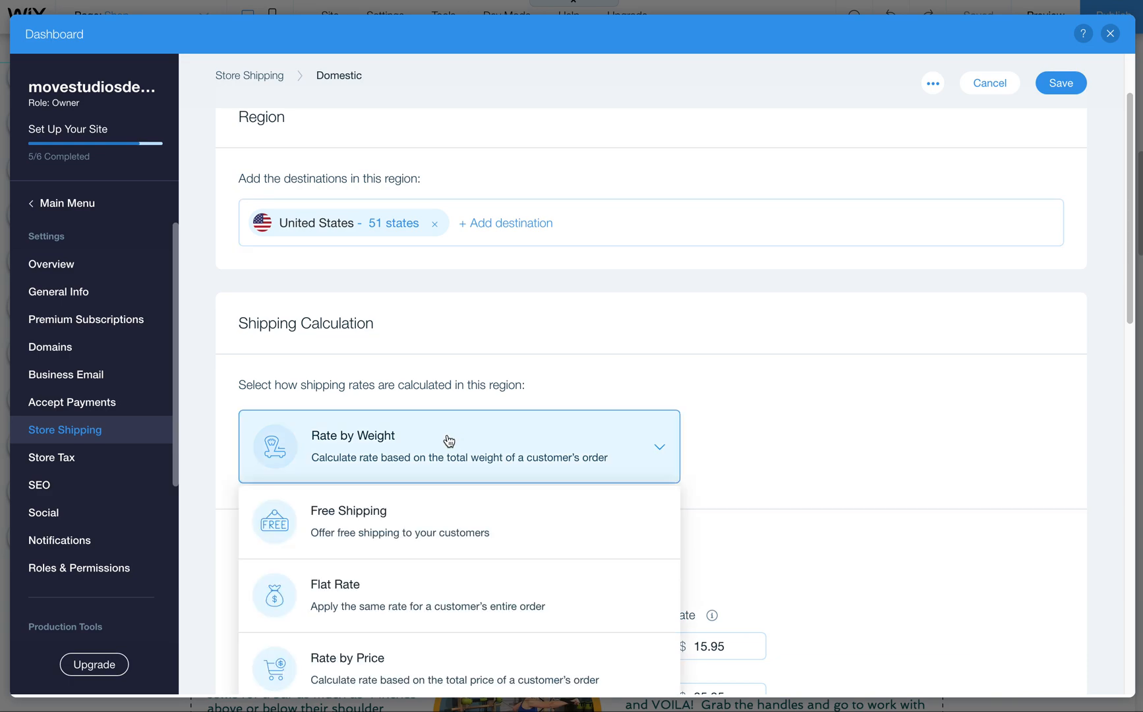
{"action": "scroll", "scroll_direction": "down", "scroll_amount": 3}
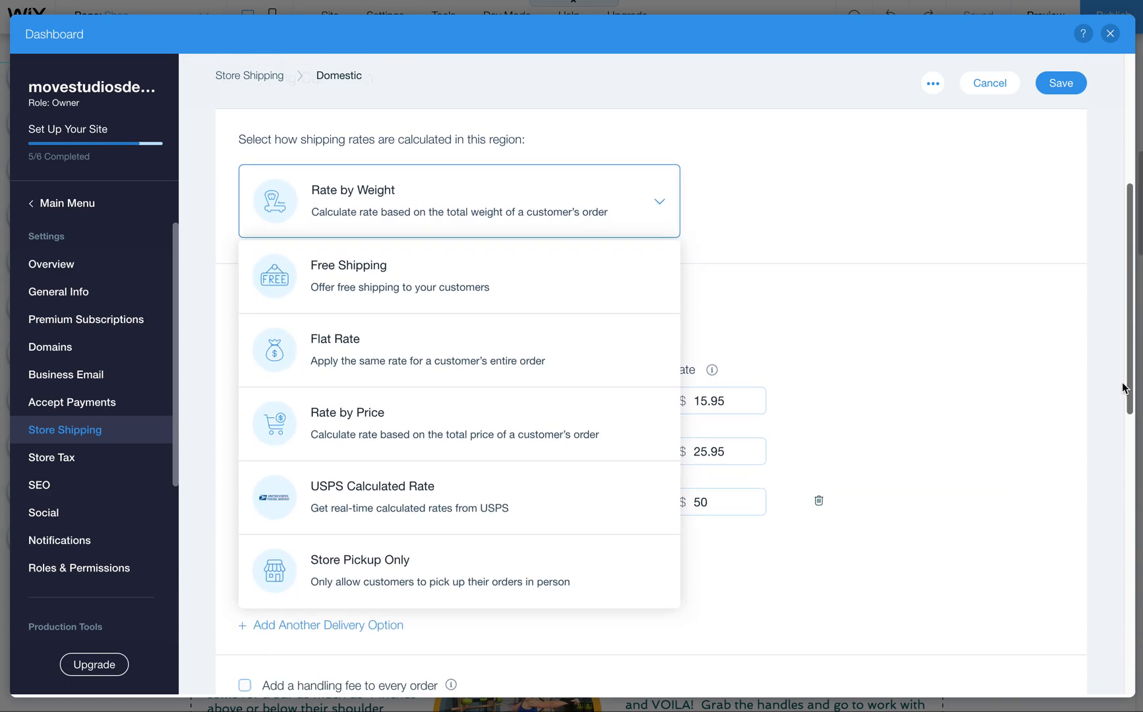
{"action": "mouse_move", "coordinate": [459, 274]}
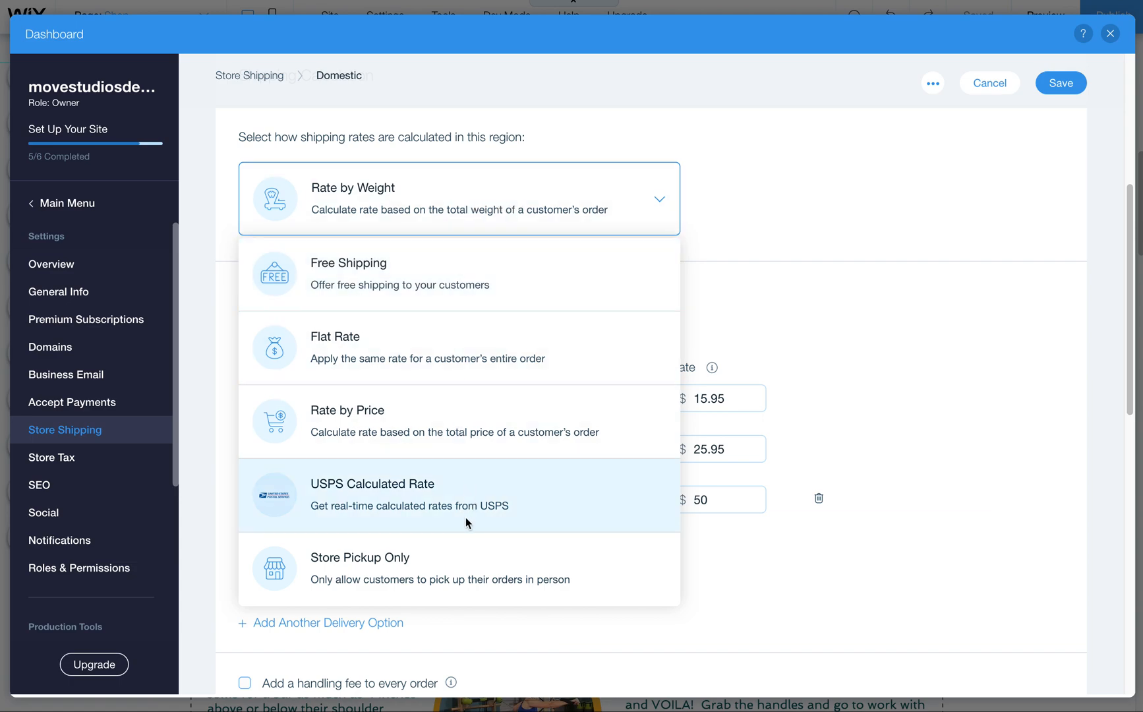
{"action": "mouse_move", "coordinate": [466, 519]}
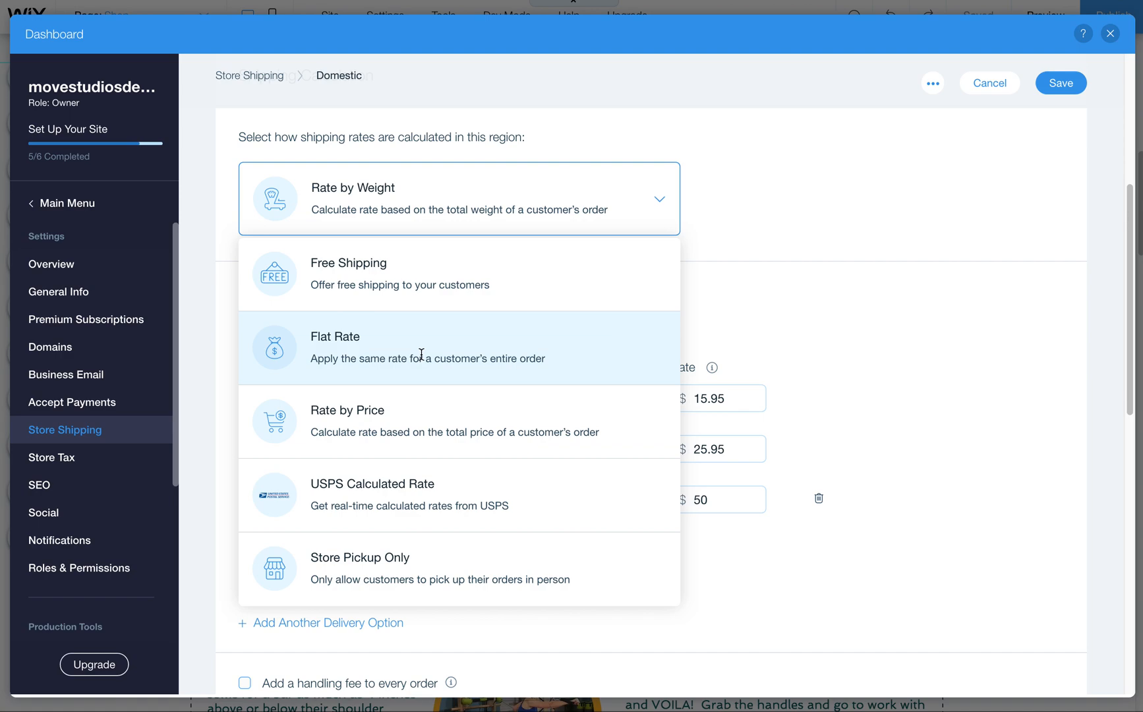
{"action": "mouse_move", "coordinate": [422, 428]}
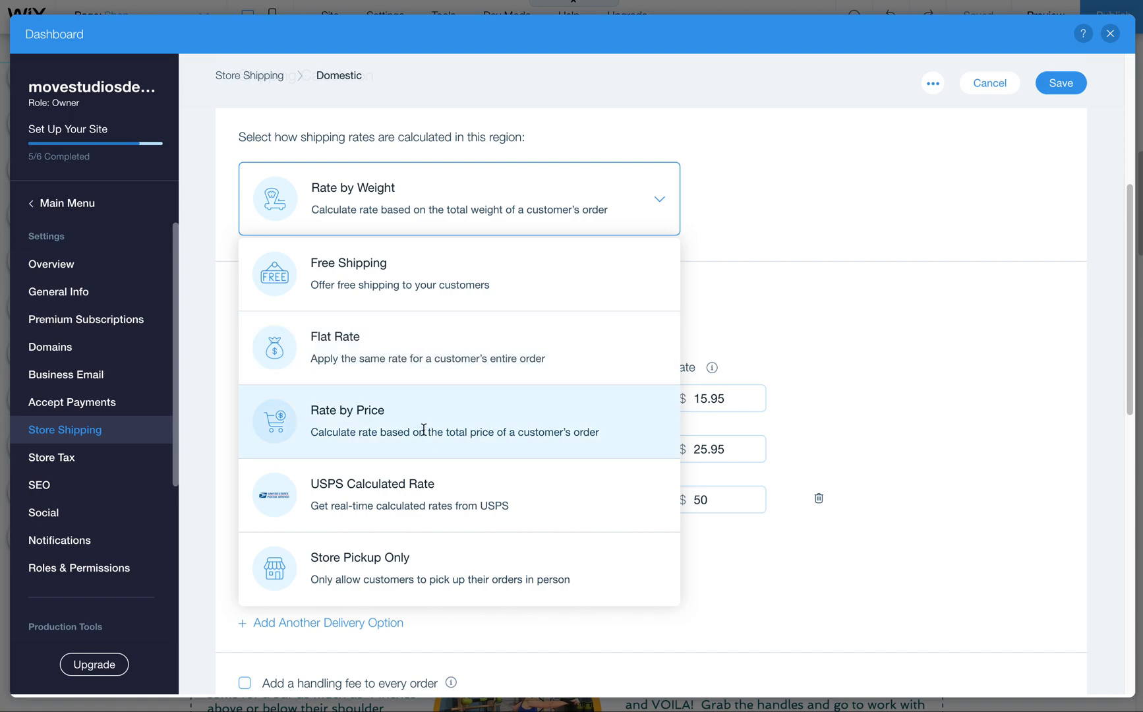
{"action": "mouse_move", "coordinate": [413, 433]}
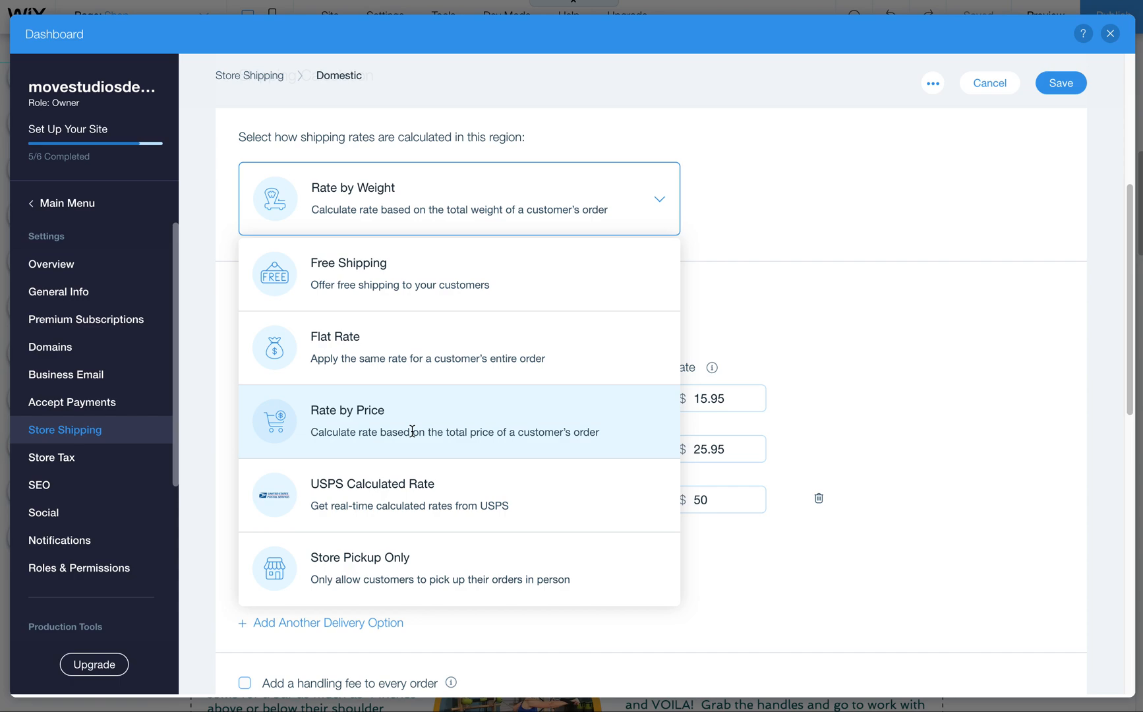
{"action": "mouse_move", "coordinate": [430, 501]}
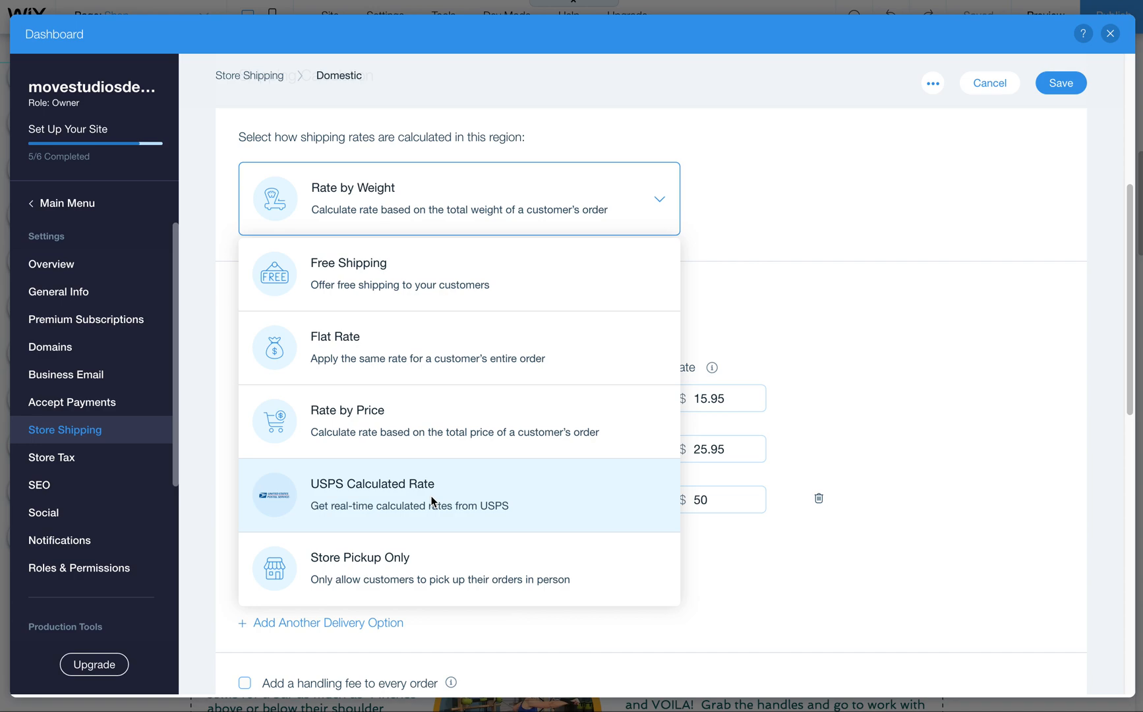
{"action": "mouse_move", "coordinate": [421, 568]}
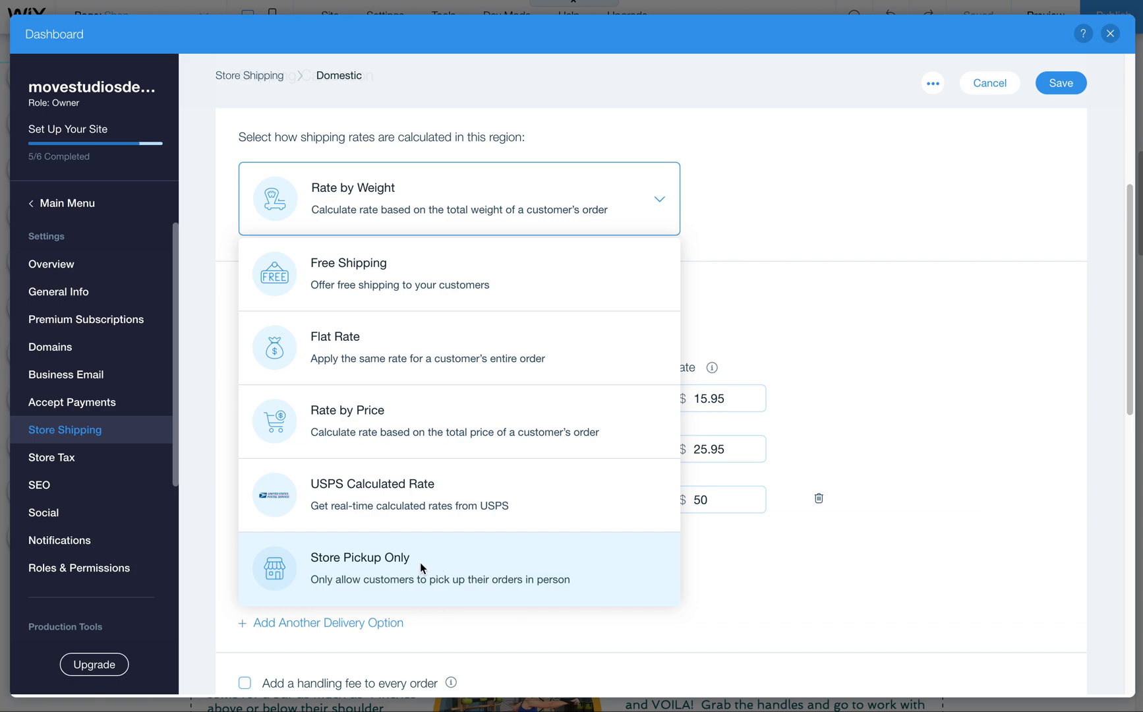
{"action": "mouse_move", "coordinate": [409, 470]}
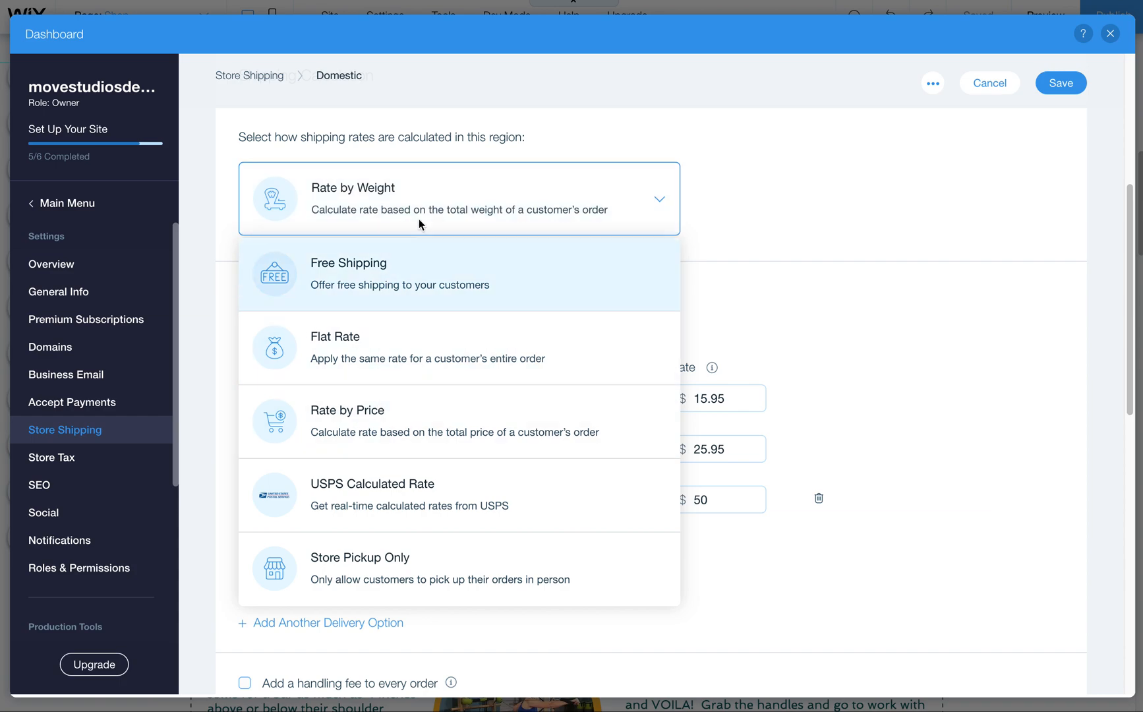
{"action": "left_click", "coordinate": [659, 199]}
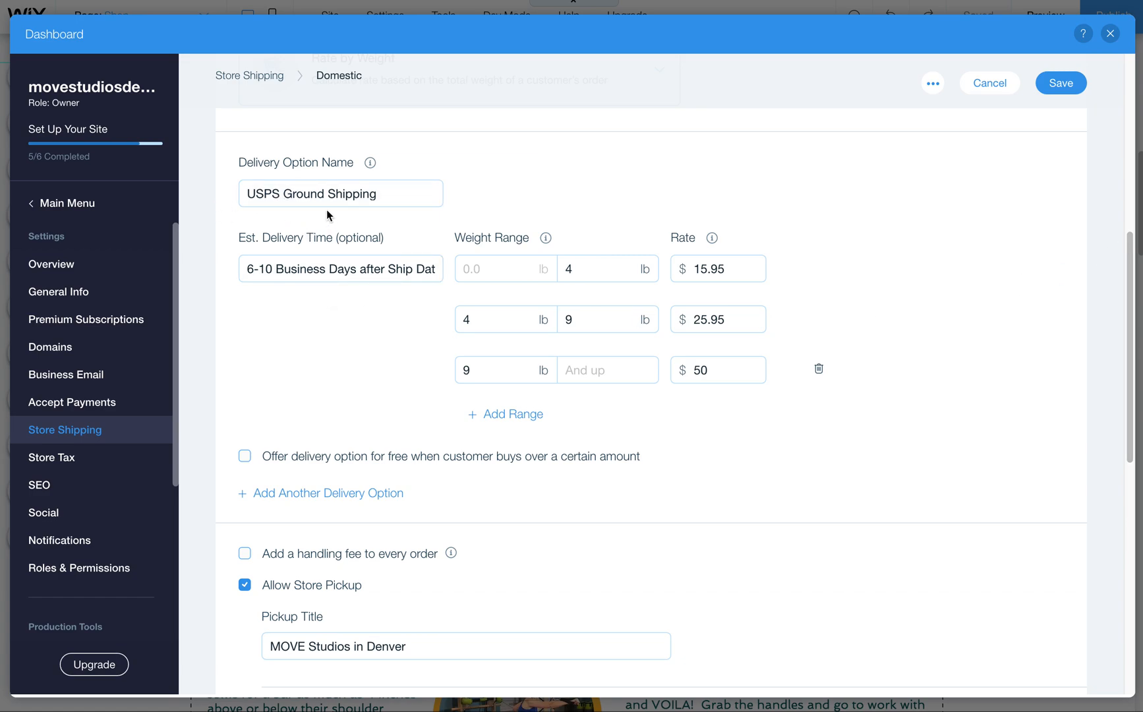
Step: Review USPS Ground Shipping weight ranges: 0–4 lb $15.95, 4–9 lb $25.95, 9+ lb $50
{"action": "left_click", "coordinate": [336, 193]}
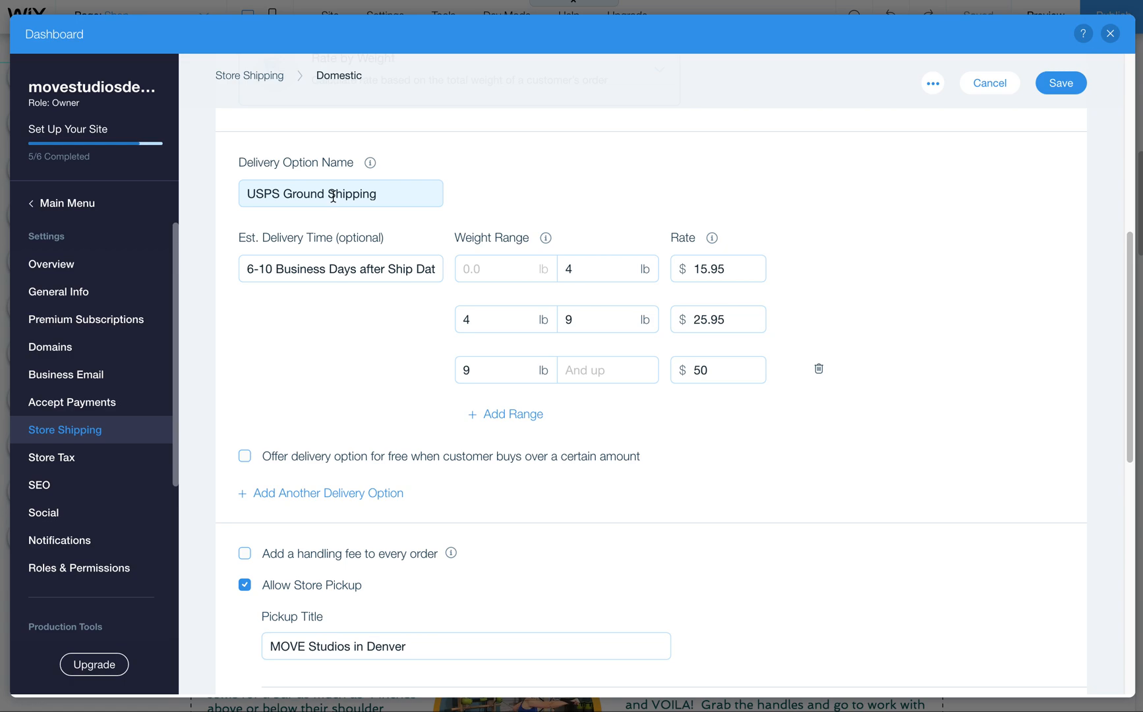
{"action": "left_click", "coordinate": [339, 268]}
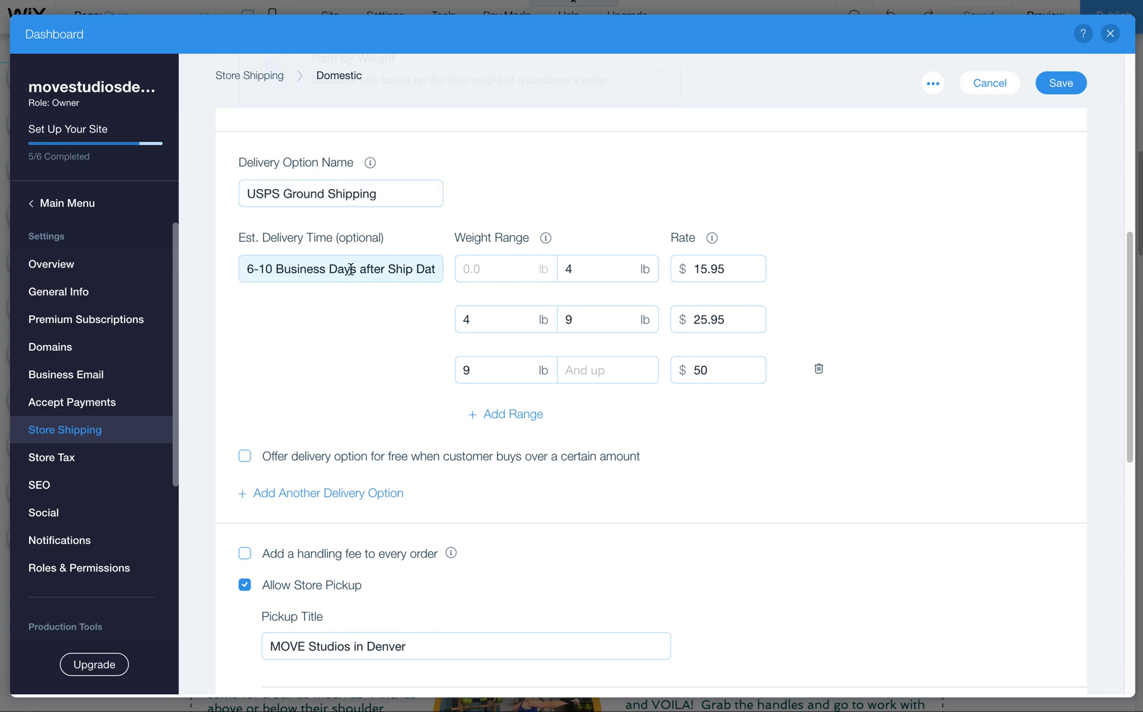
{"action": "left_click", "coordinate": [607, 268]}
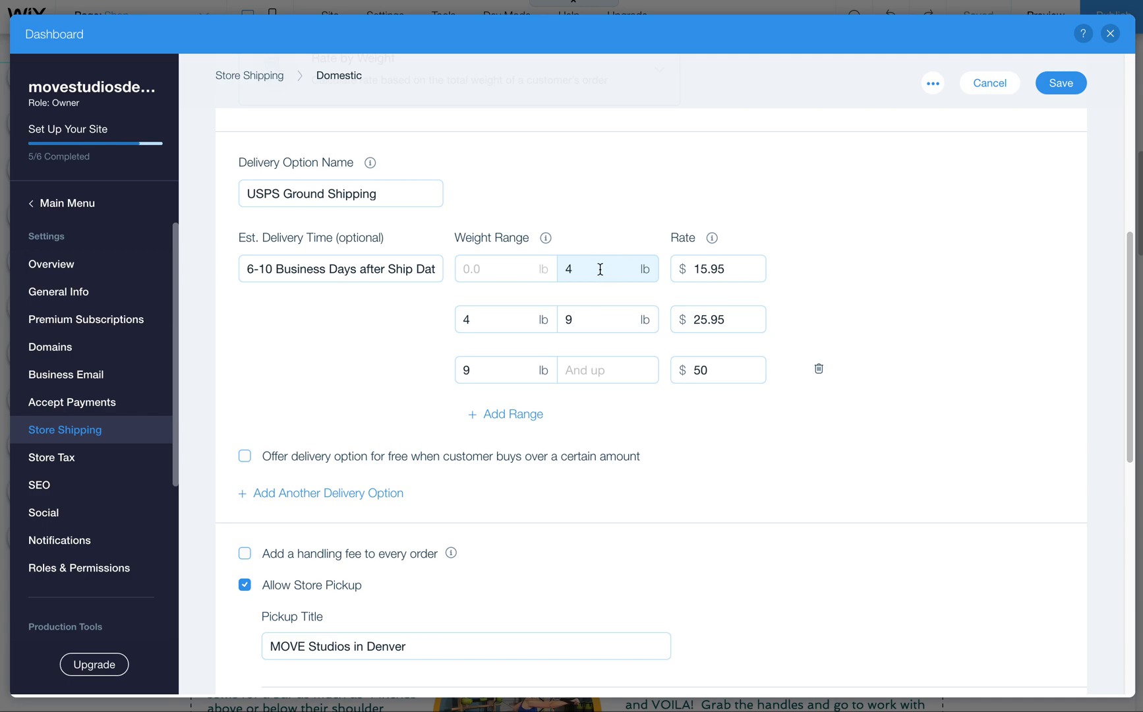
{"action": "left_click", "coordinate": [607, 318]}
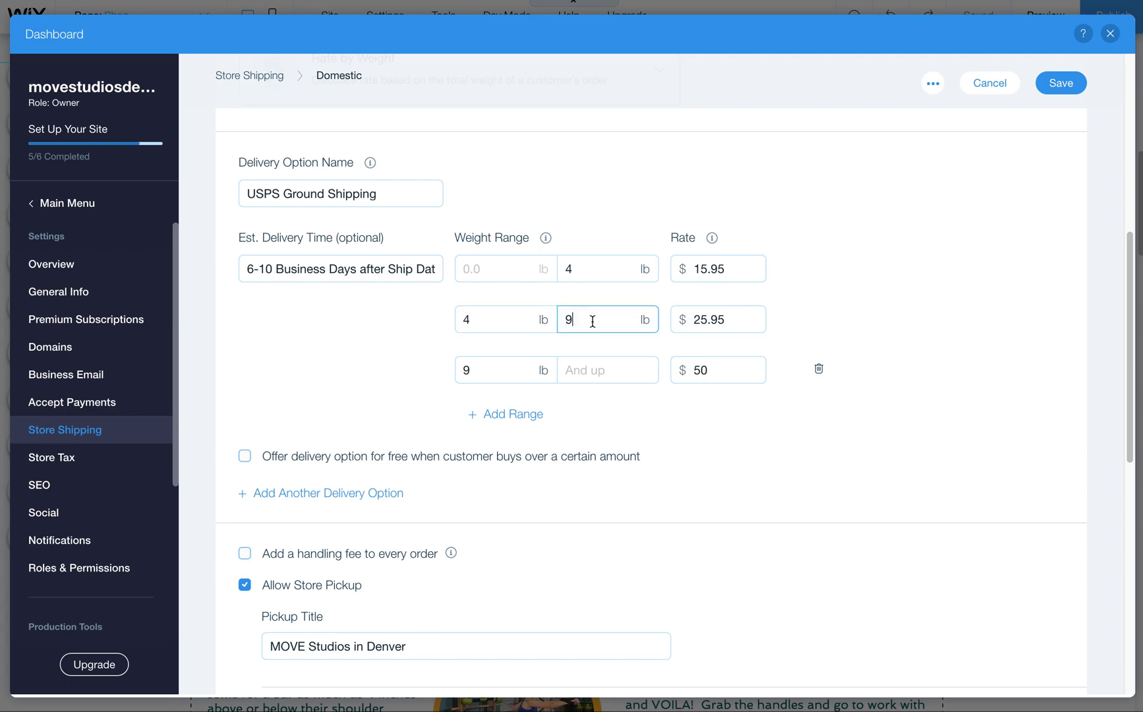
{"action": "left_click", "coordinate": [717, 319]}
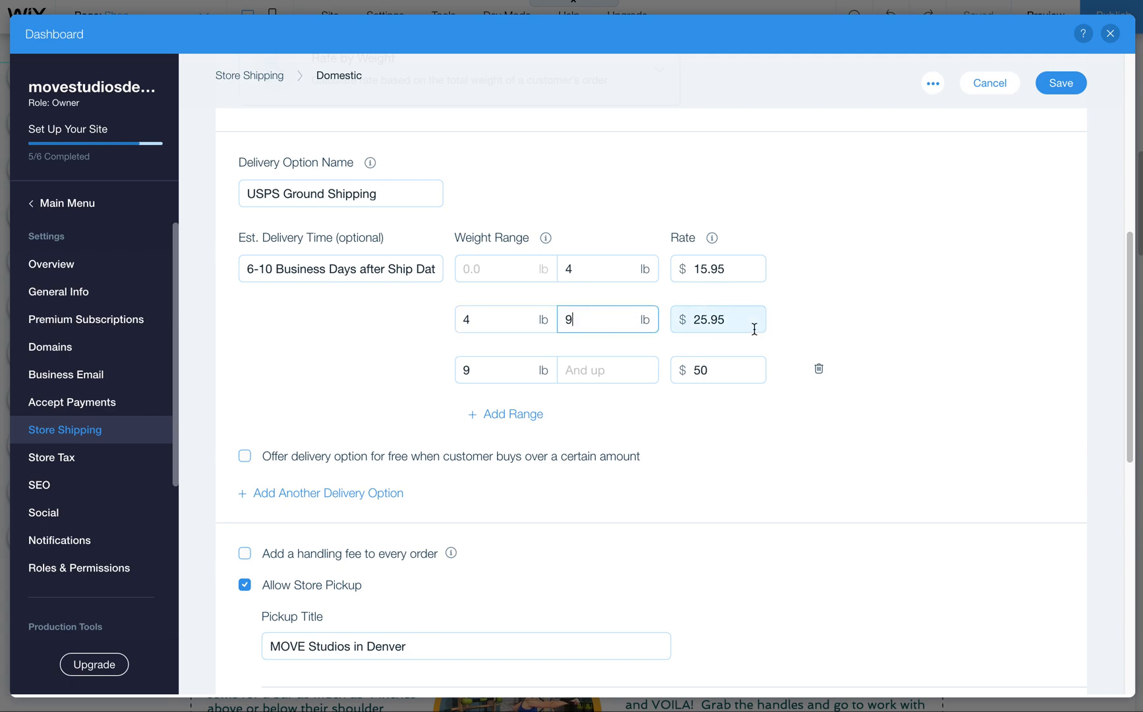
{"action": "mouse_move", "coordinate": [742, 323]}
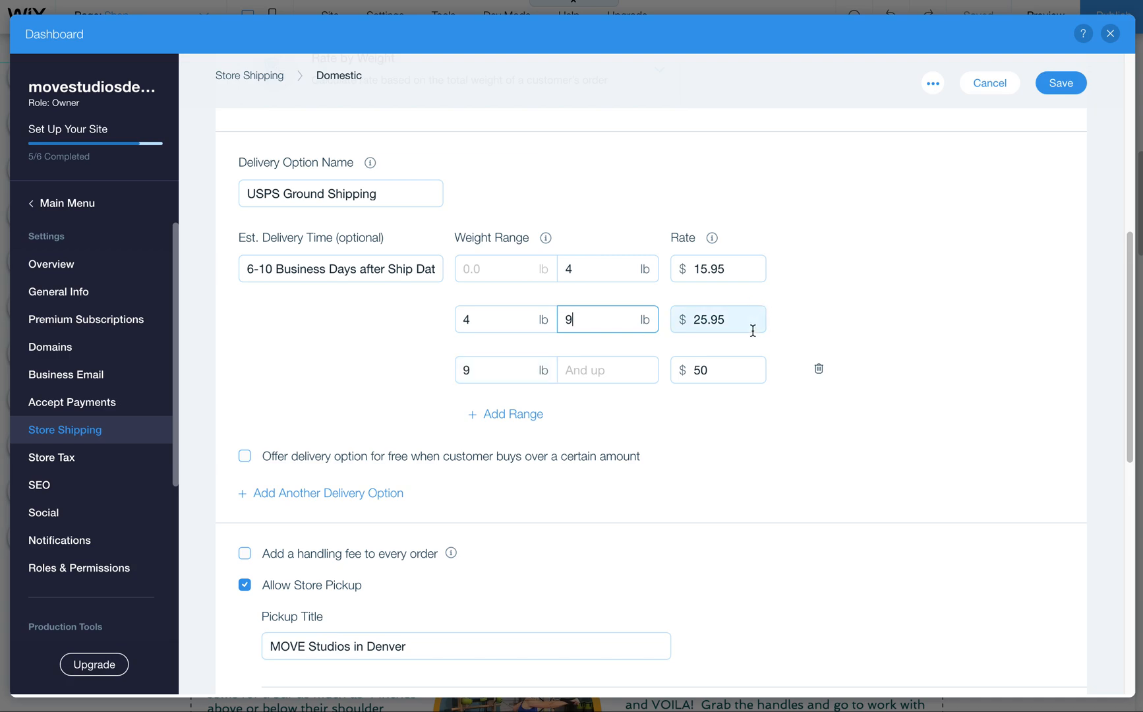
{"action": "left_click", "coordinate": [717, 369]}
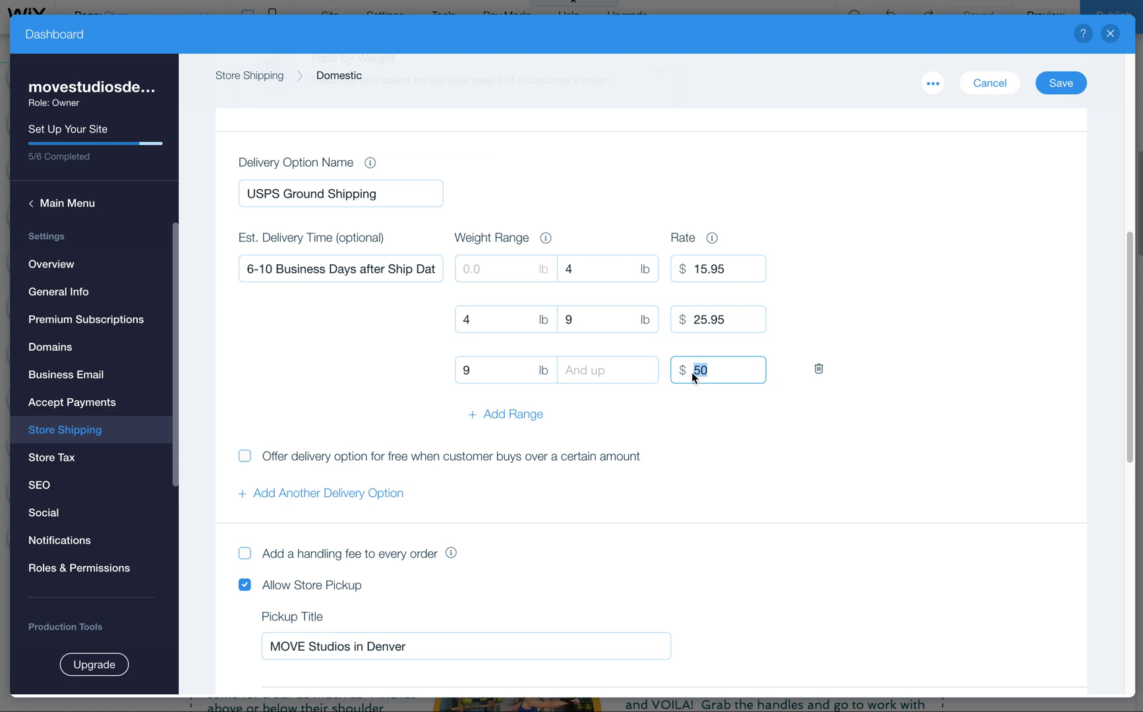
{"action": "mouse_move", "coordinate": [233, 625]}
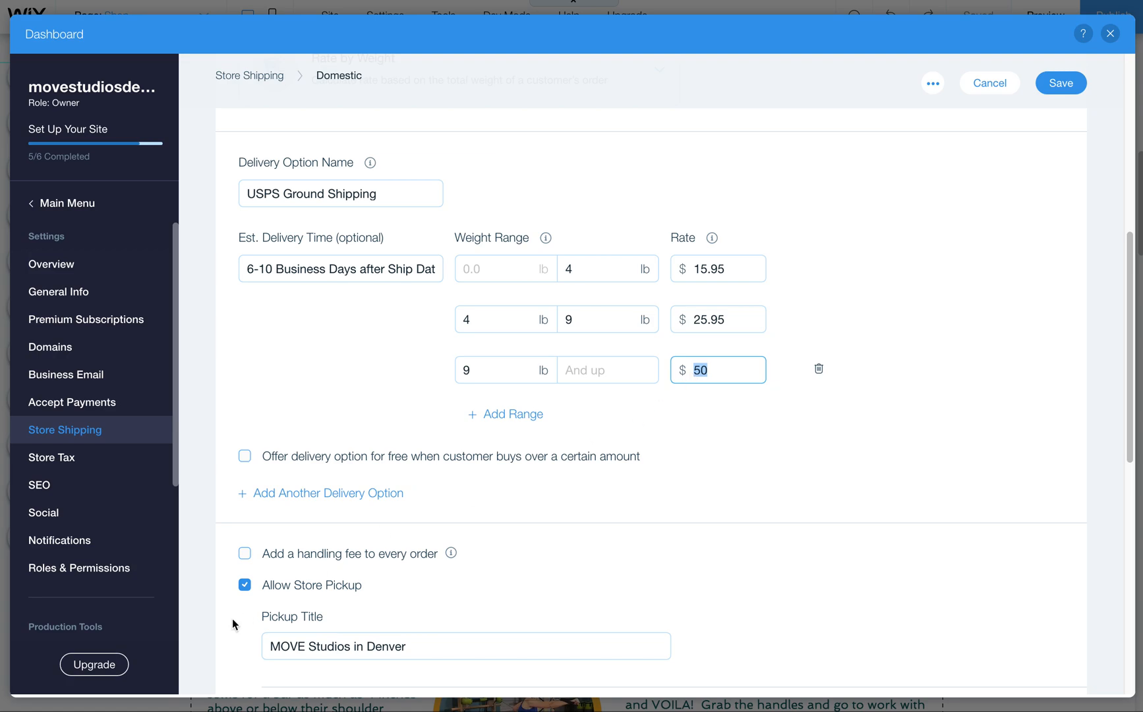
{"action": "mouse_move", "coordinate": [324, 550]}
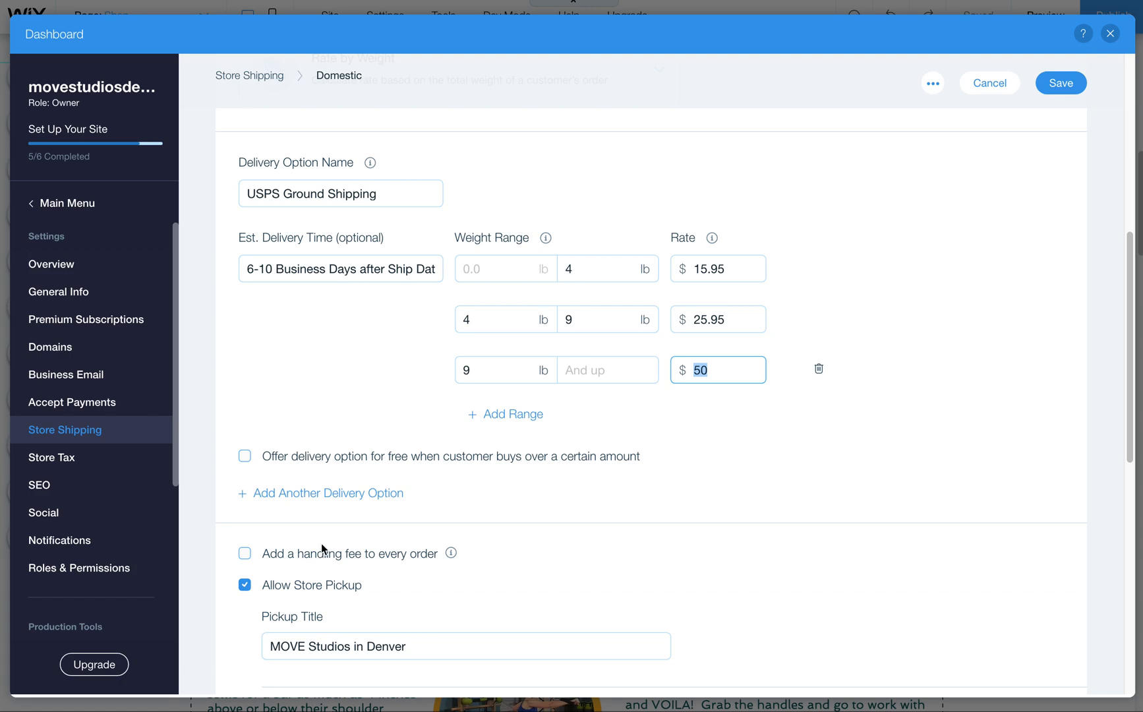
{"action": "mouse_move", "coordinate": [352, 472]}
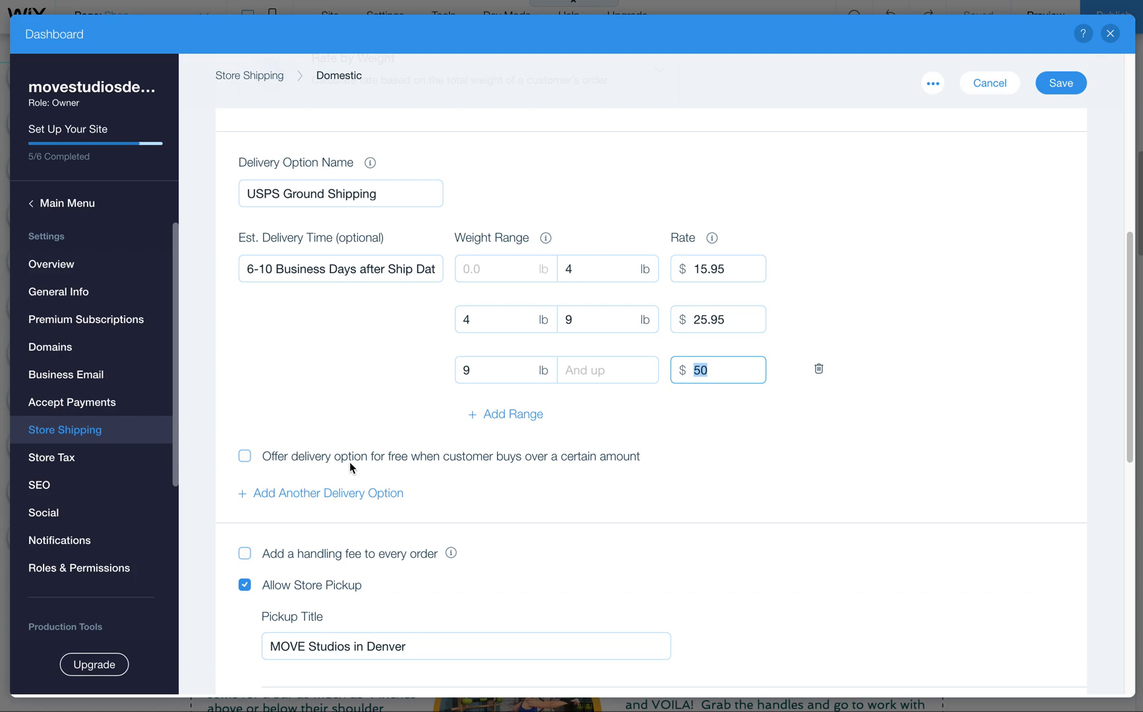
{"action": "mouse_move", "coordinate": [587, 553]}
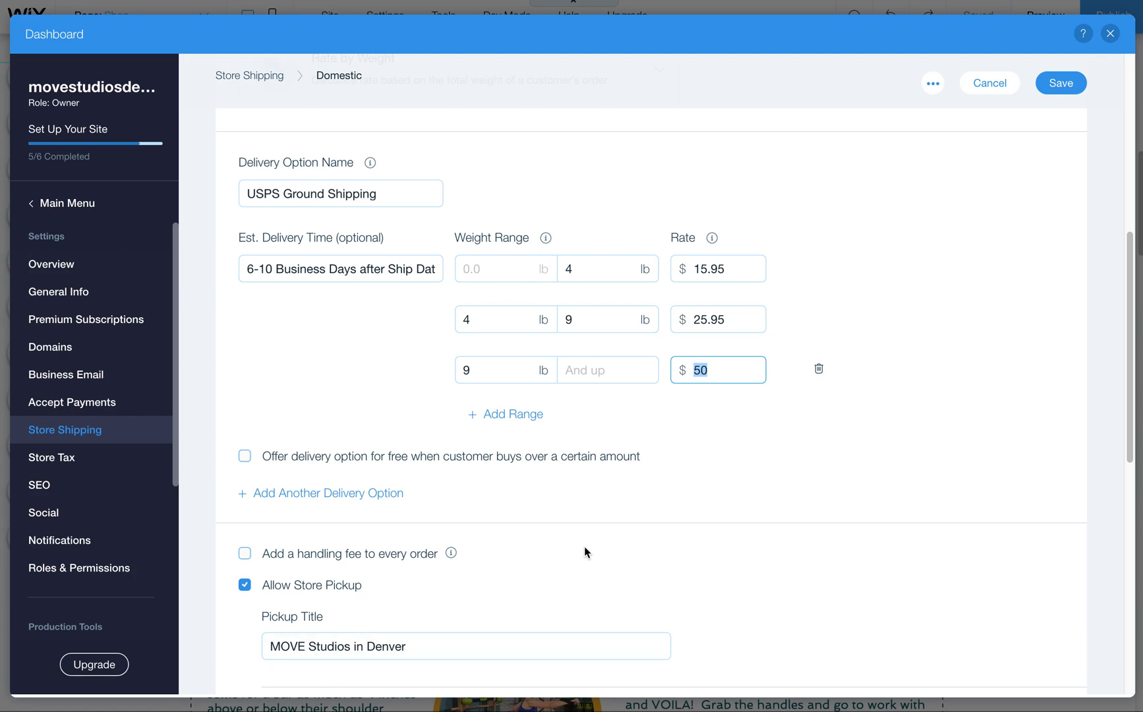
{"action": "scroll", "scroll_direction": "down", "scroll_amount": 3}
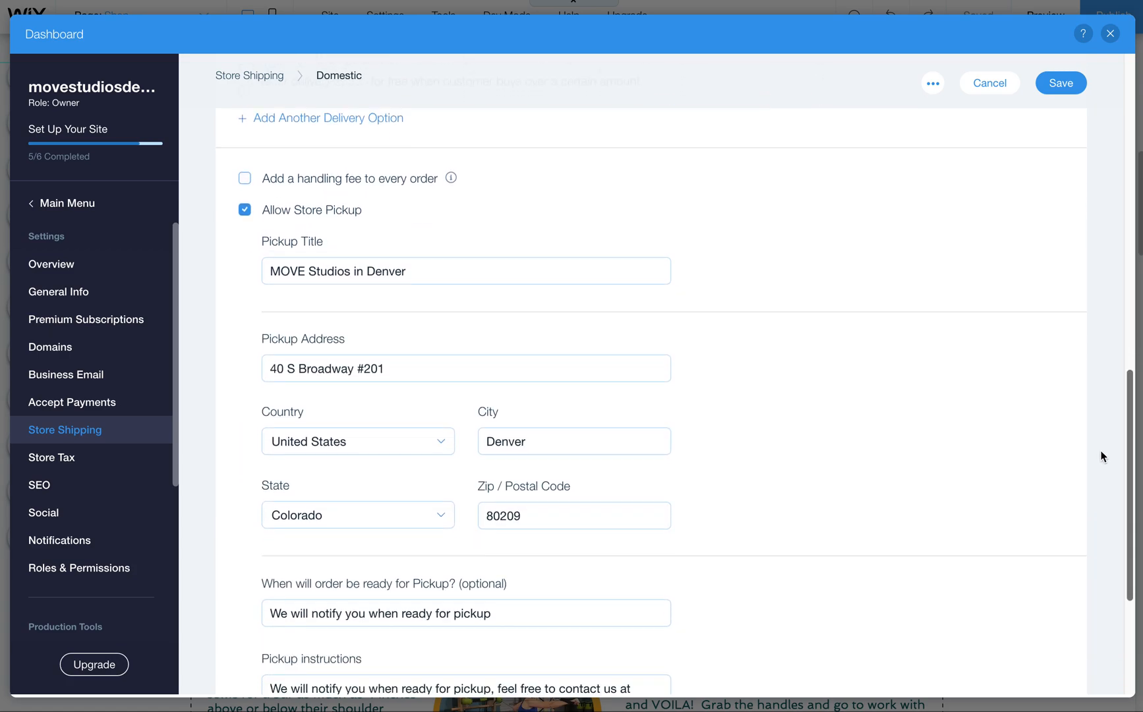
{"action": "scroll", "scroll_direction": "down", "scroll_amount": 3}
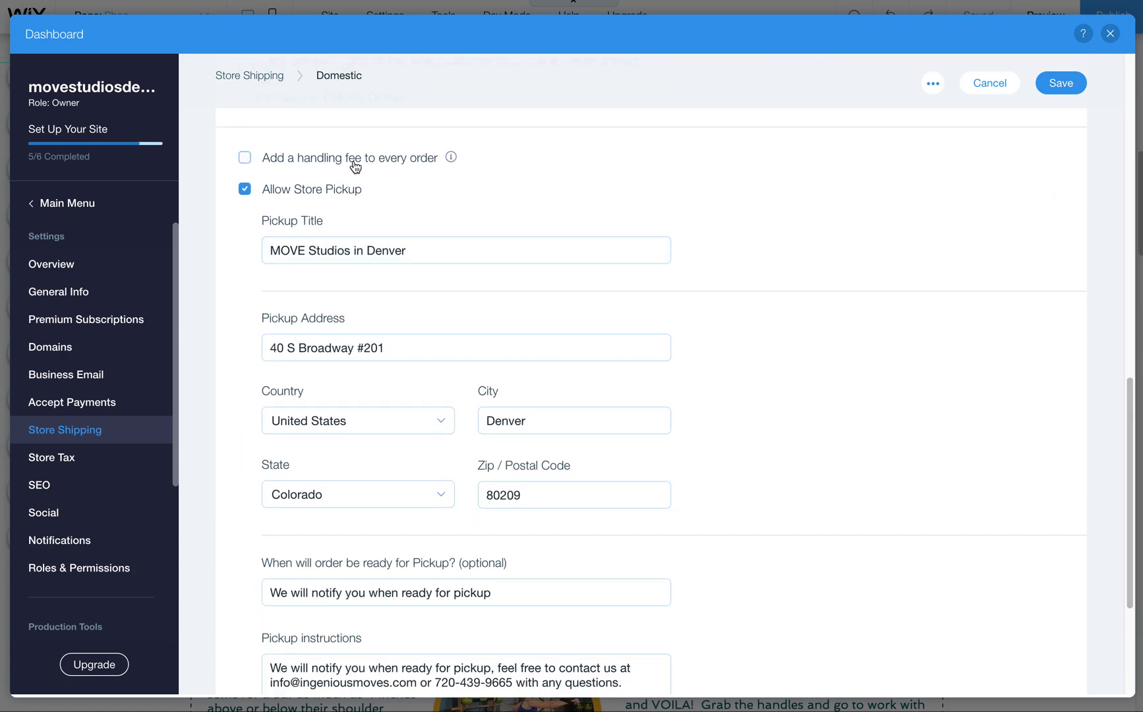
{"action": "left_click", "coordinate": [465, 250]}
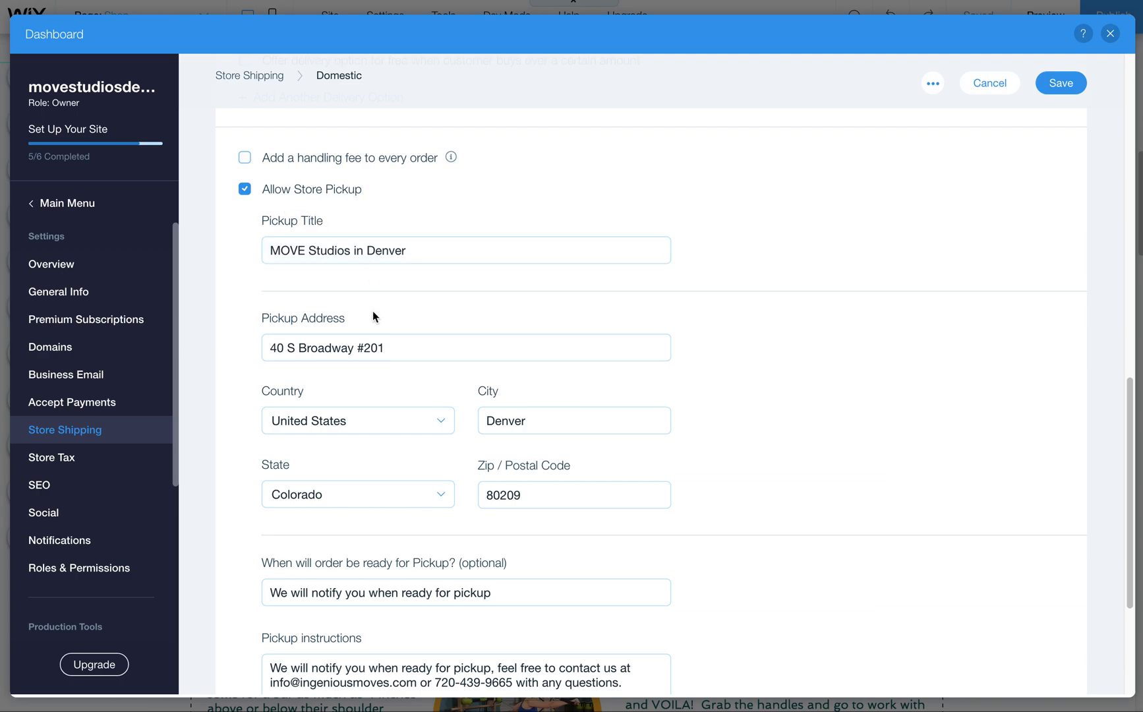
{"action": "mouse_move", "coordinate": [1072, 516]}
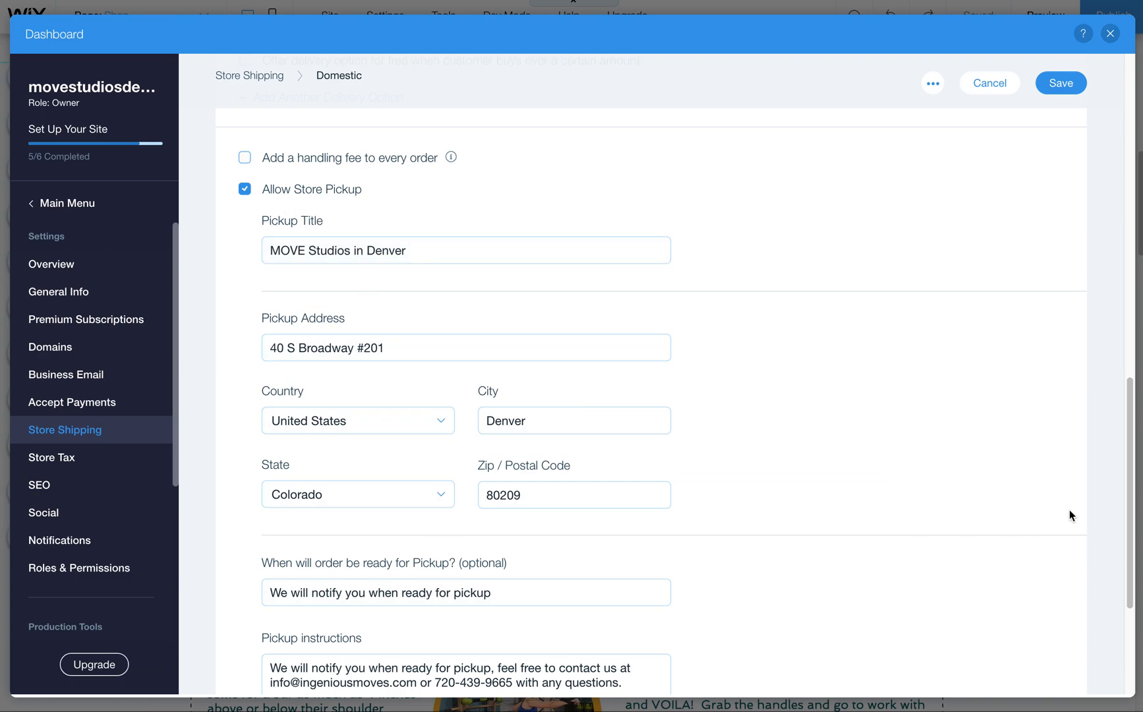
{"action": "scroll", "scroll_direction": "down", "scroll_amount": 3}
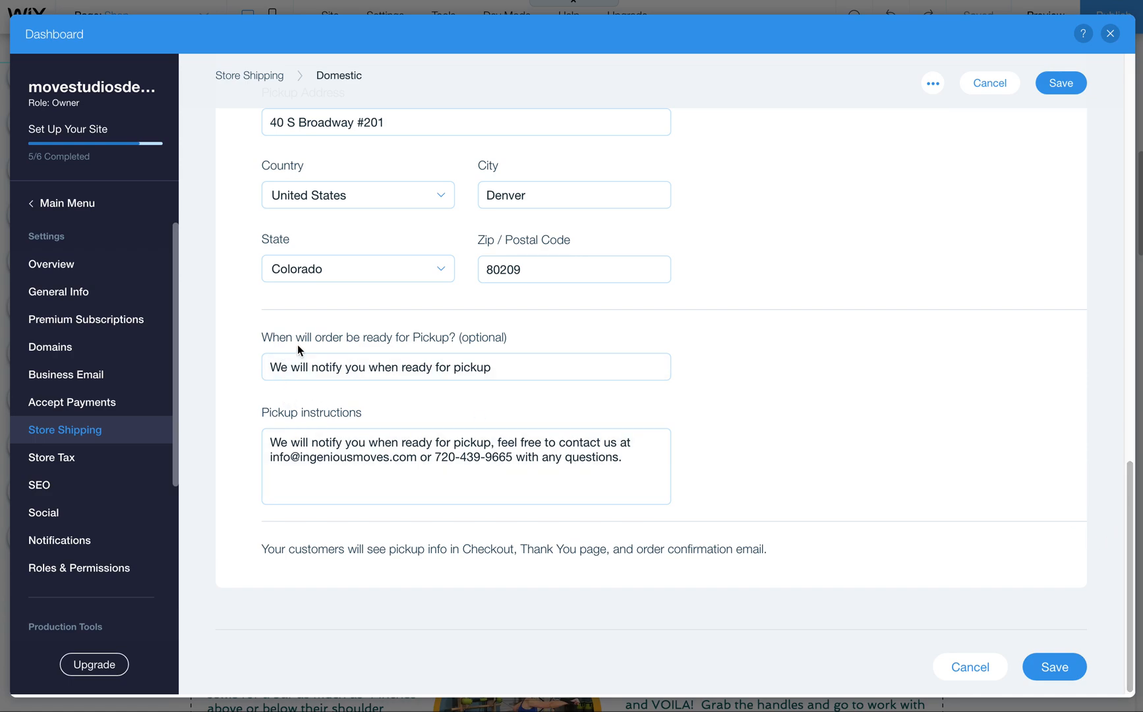
{"action": "mouse_move", "coordinate": [330, 395]}
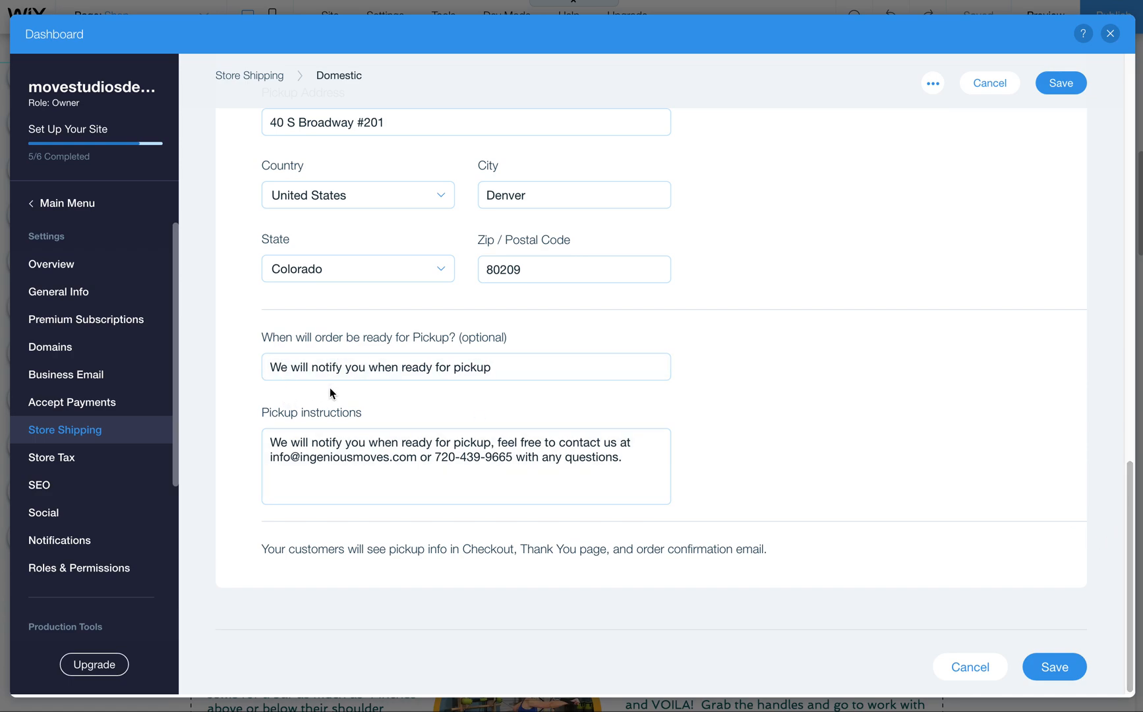
{"action": "left_click", "coordinate": [466, 466]}
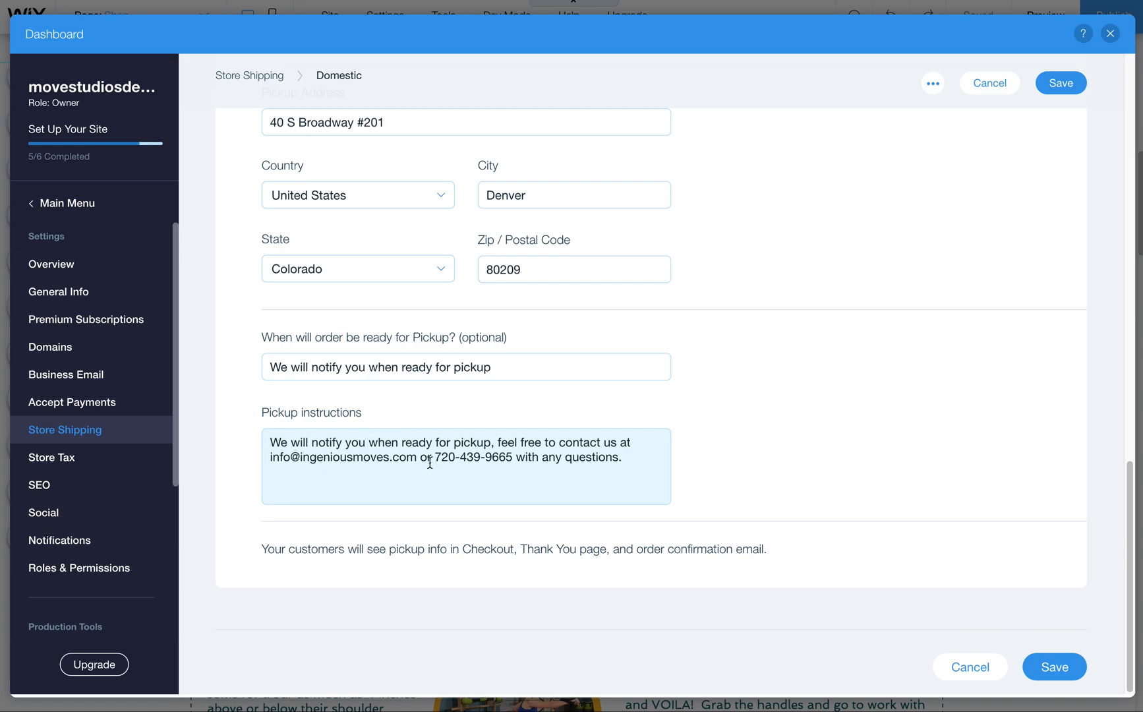
Step: Save the Domestic region, then switch to the live store cart
{"action": "left_click", "coordinate": [1052, 667]}
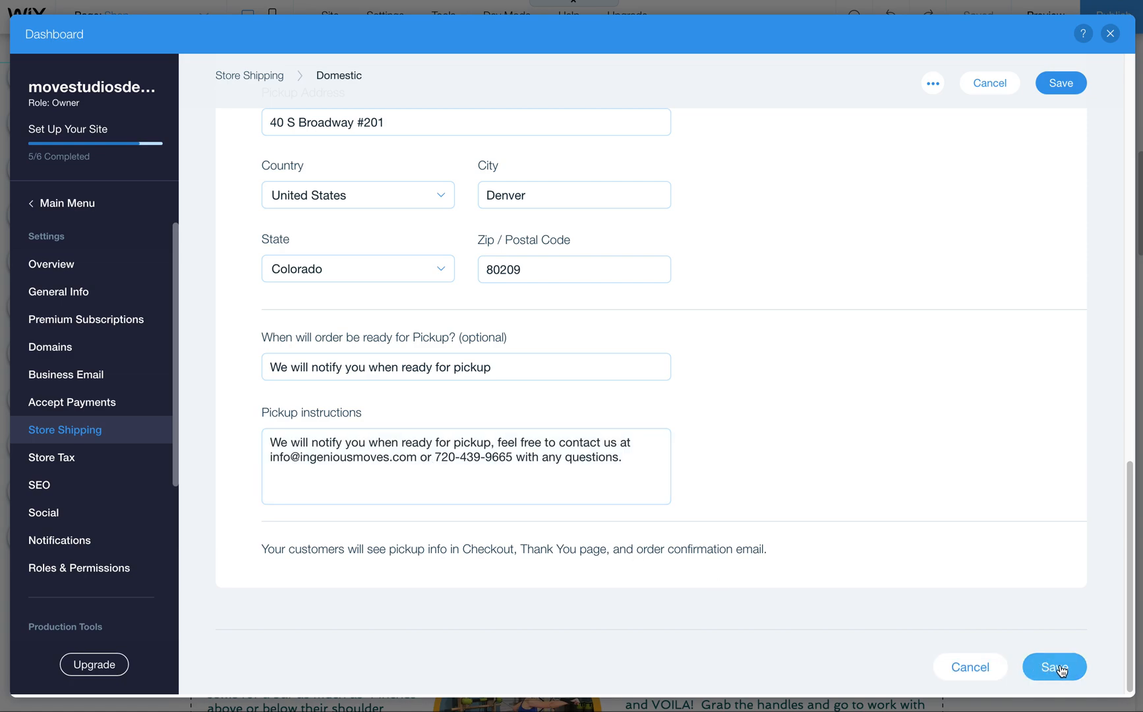
{"action": "left_click", "coordinate": [1053, 666]}
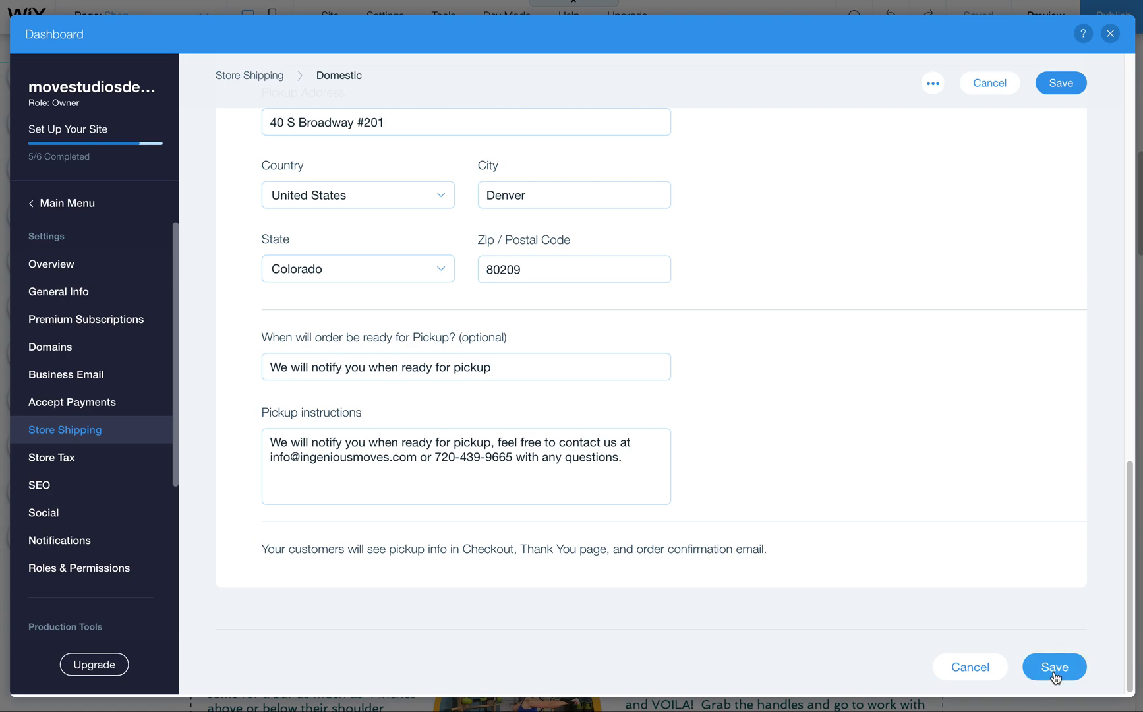
{"action": "left_click", "coordinate": [1053, 666]}
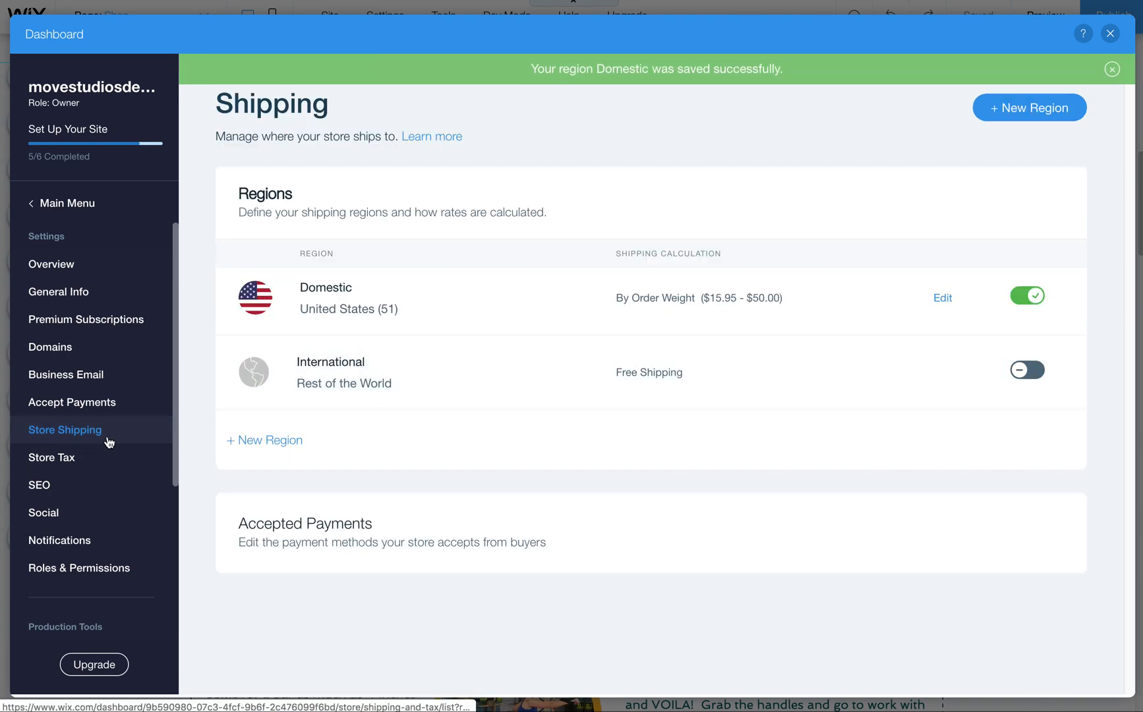
{"action": "left_click", "coordinate": [1111, 69]}
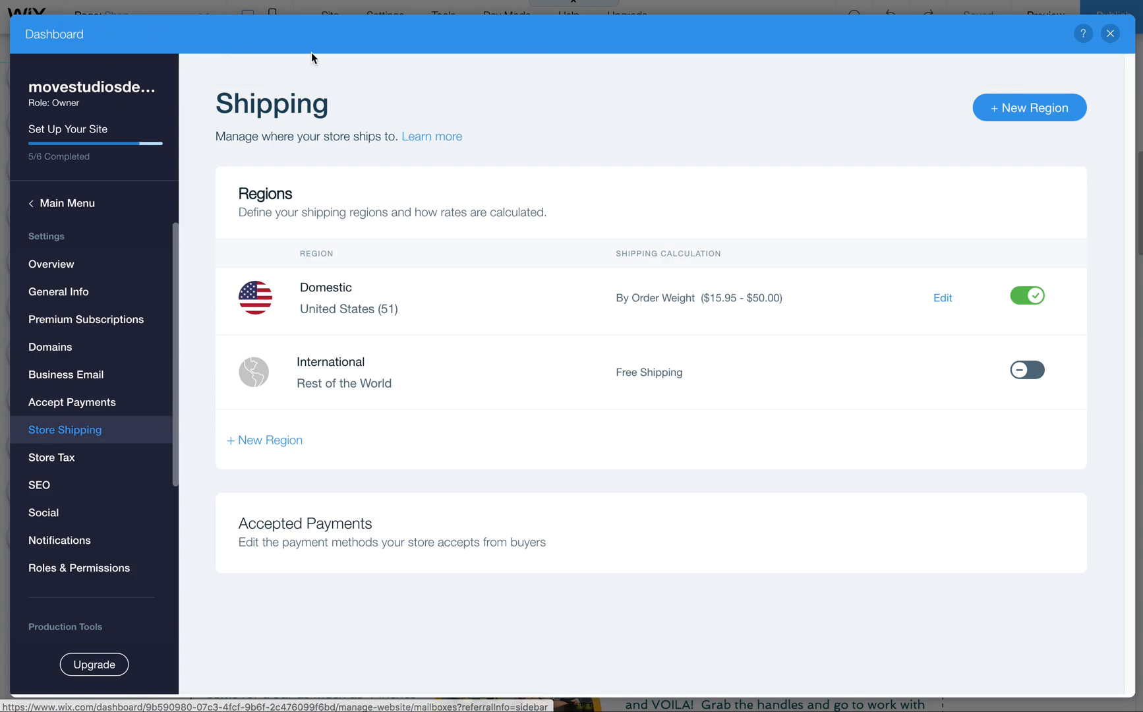
{"action": "left_click", "coordinate": [1110, 34]}
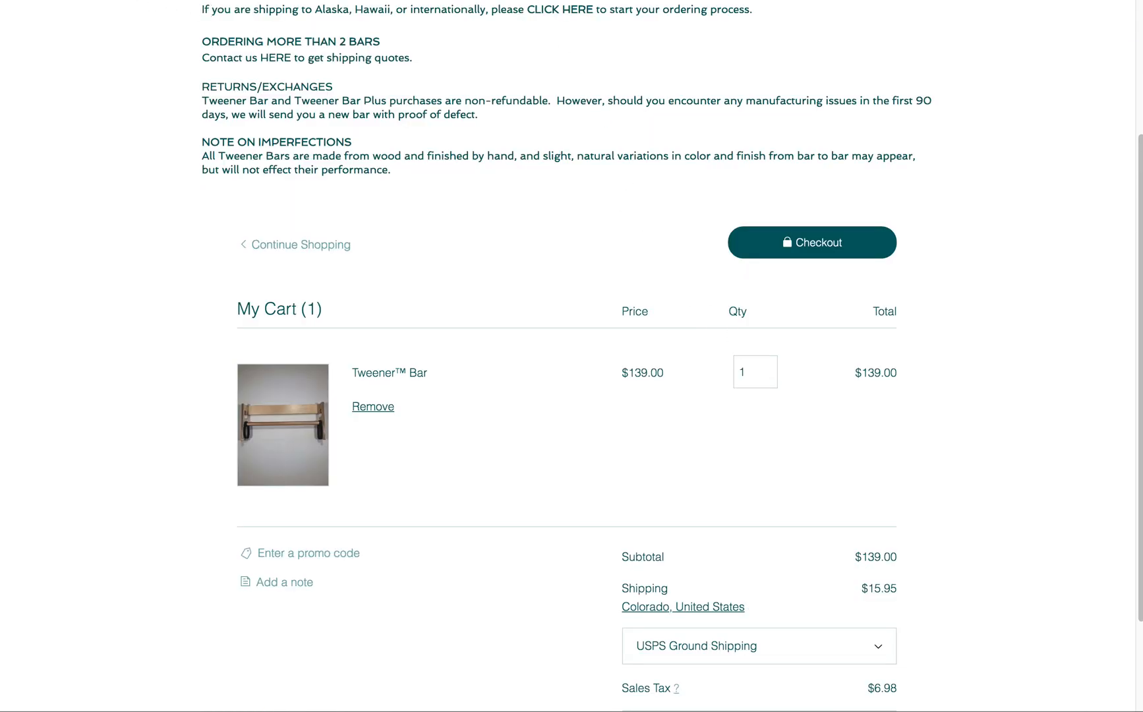
Step: Set Tweener Bar quantity to 11, seeing $50.00 shipping and a $1,650.06 total
{"action": "left_click", "coordinate": [373, 406]}
{"action": "type", "text": "1"}
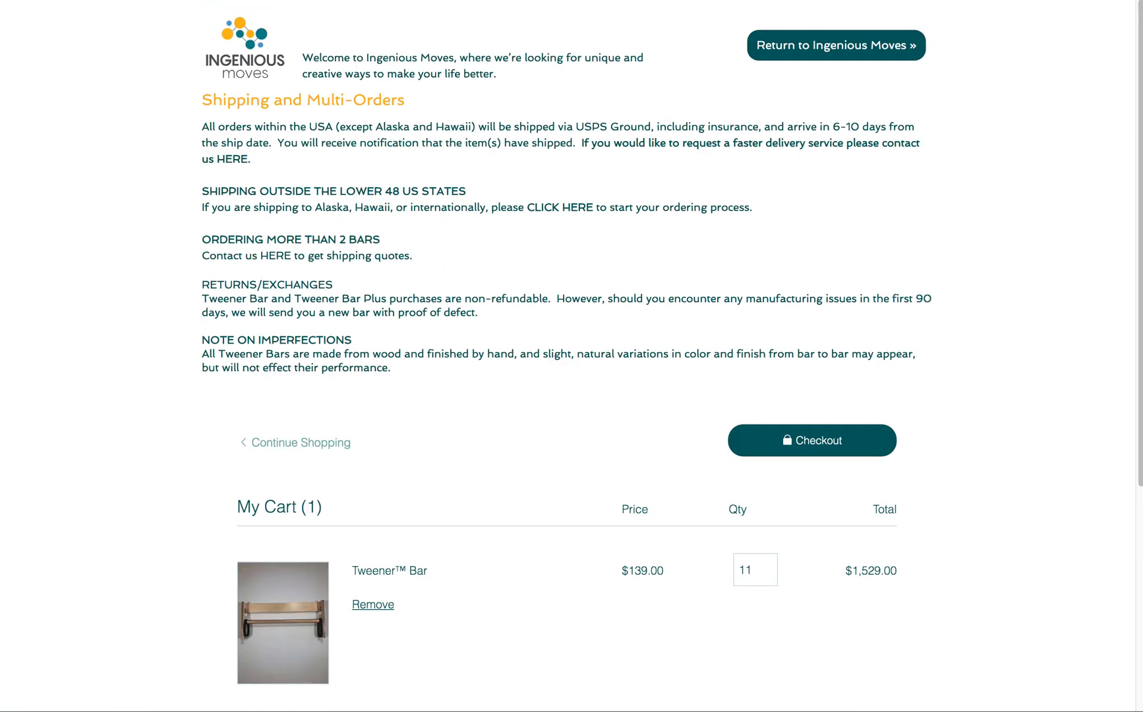
{"action": "scroll", "scroll_direction": "down", "scroll_amount": 3}
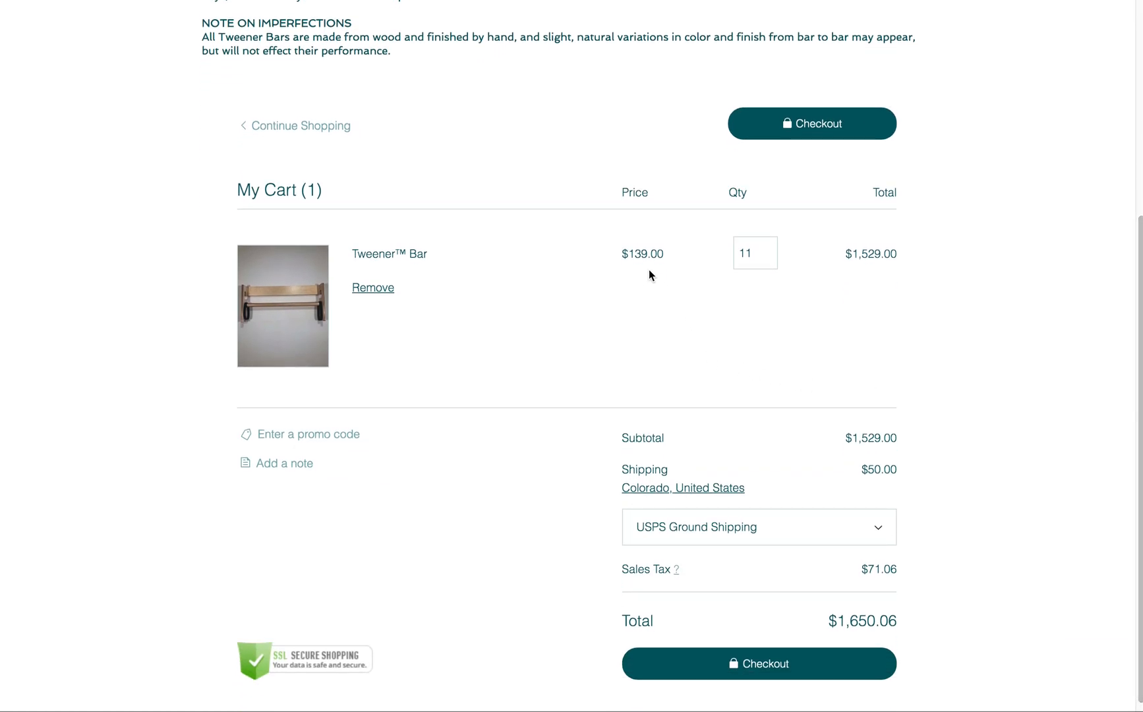
{"action": "left_click", "coordinate": [750, 253]}
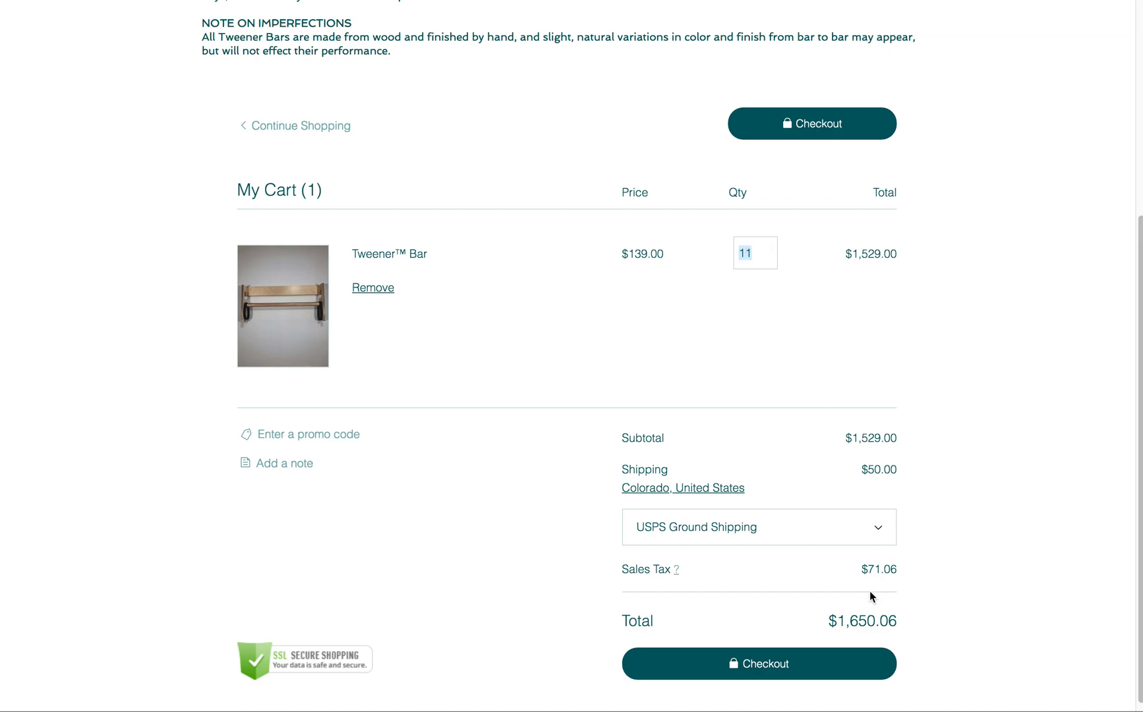
{"action": "mouse_move", "coordinate": [882, 475]}
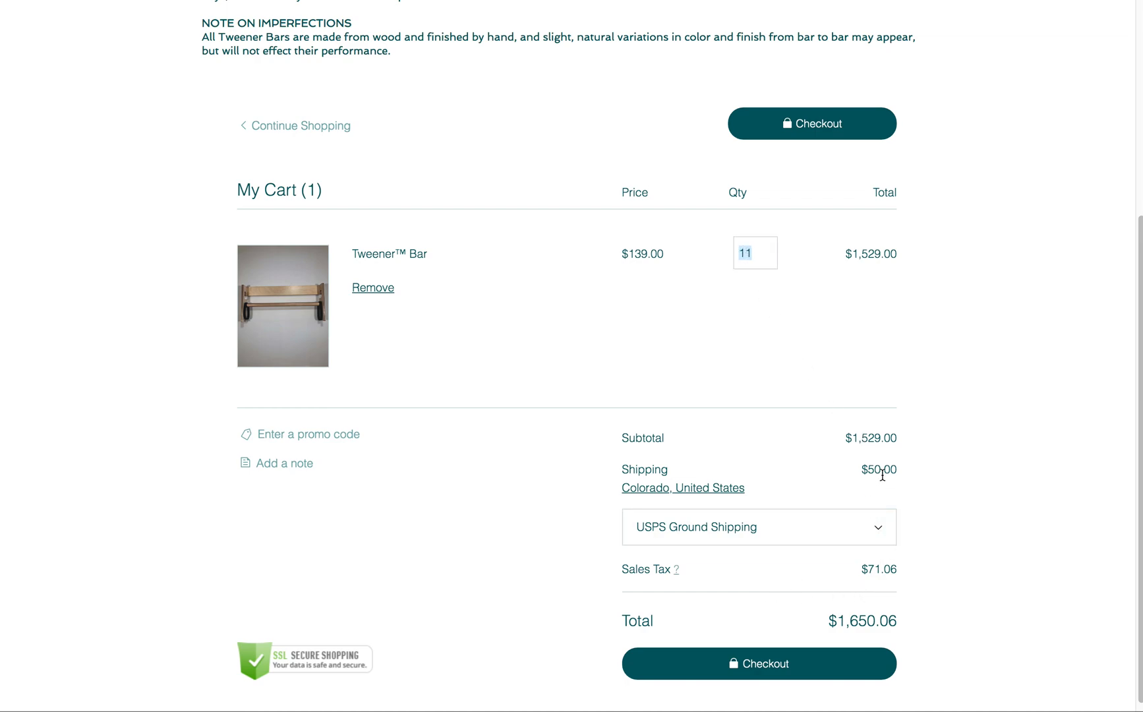
{"action": "type", "text": "2"}
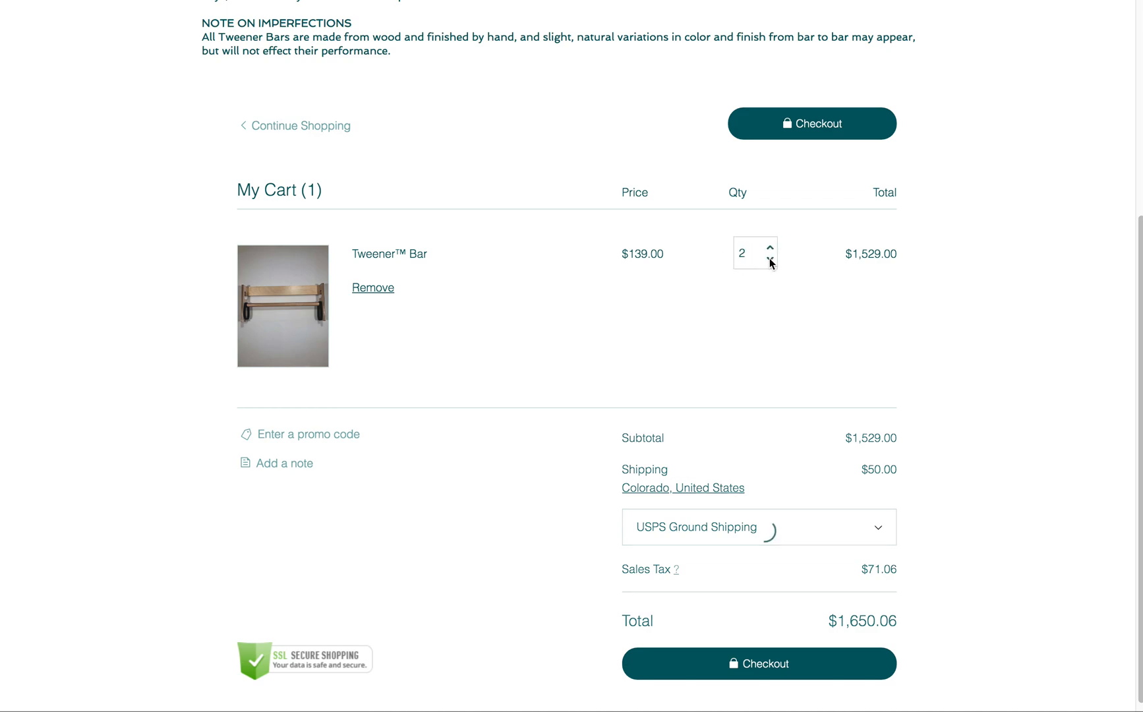
Step: Try 2, 1, 2 and 3 bars, seeing $25.95, $15.95 and $50.00 shipping
{"action": "left_click", "coordinate": [769, 262]}
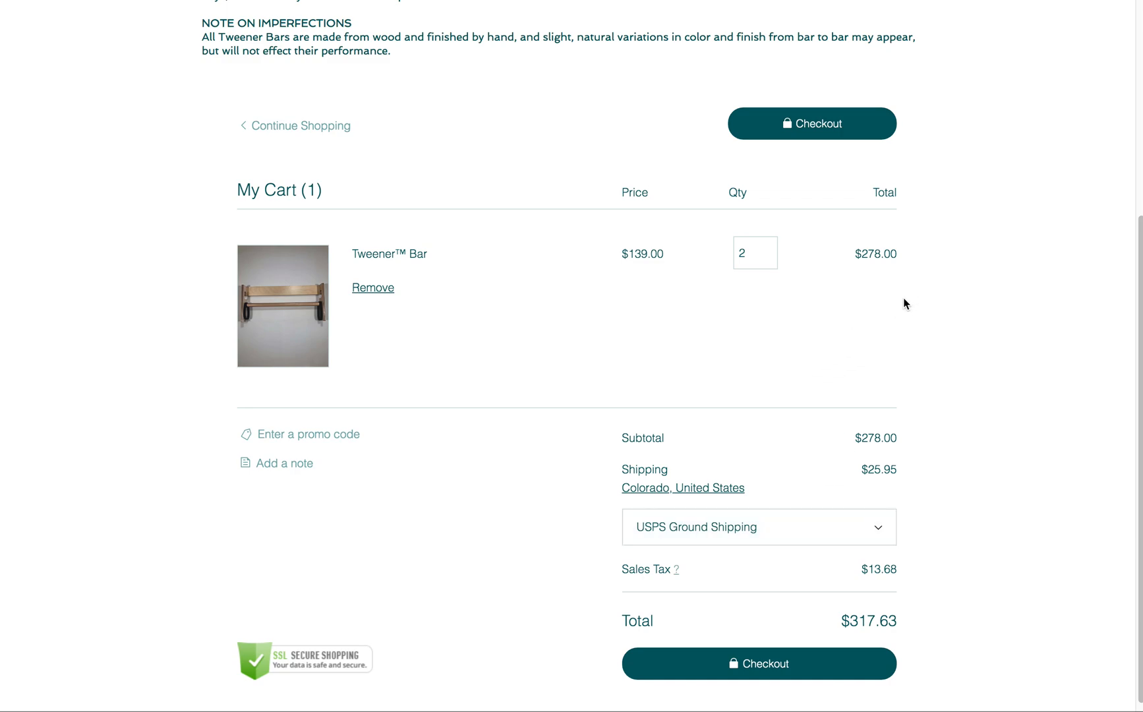
{"action": "left_click", "coordinate": [769, 261]}
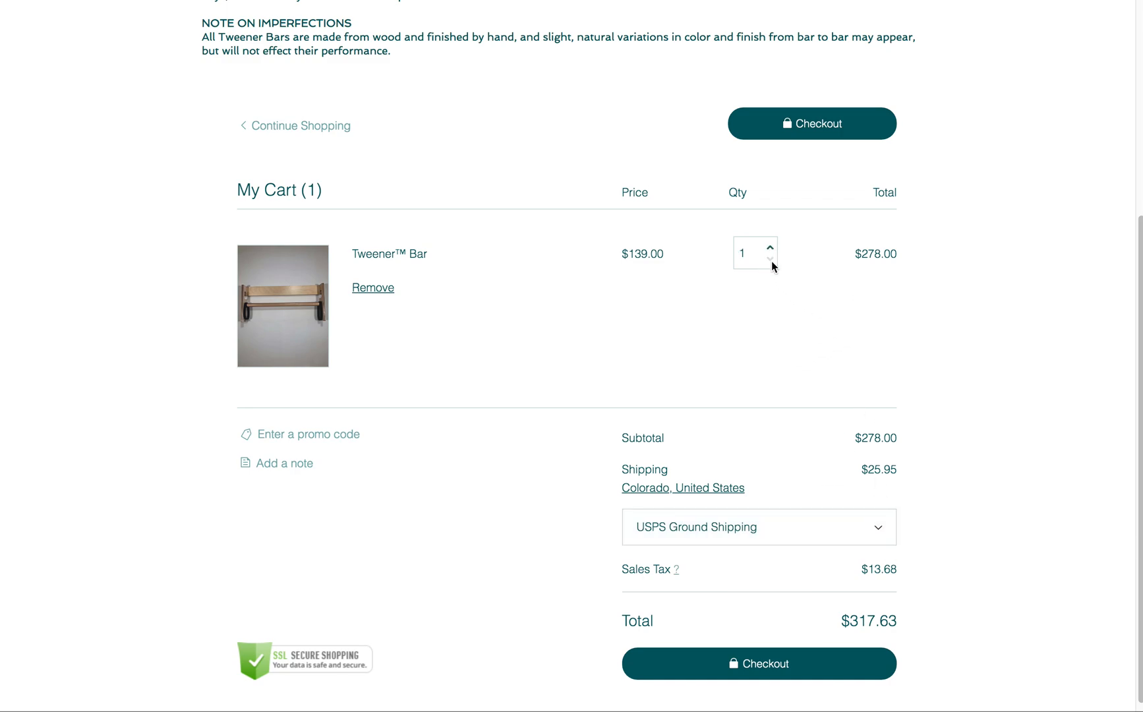
{"action": "left_click", "coordinate": [768, 261]}
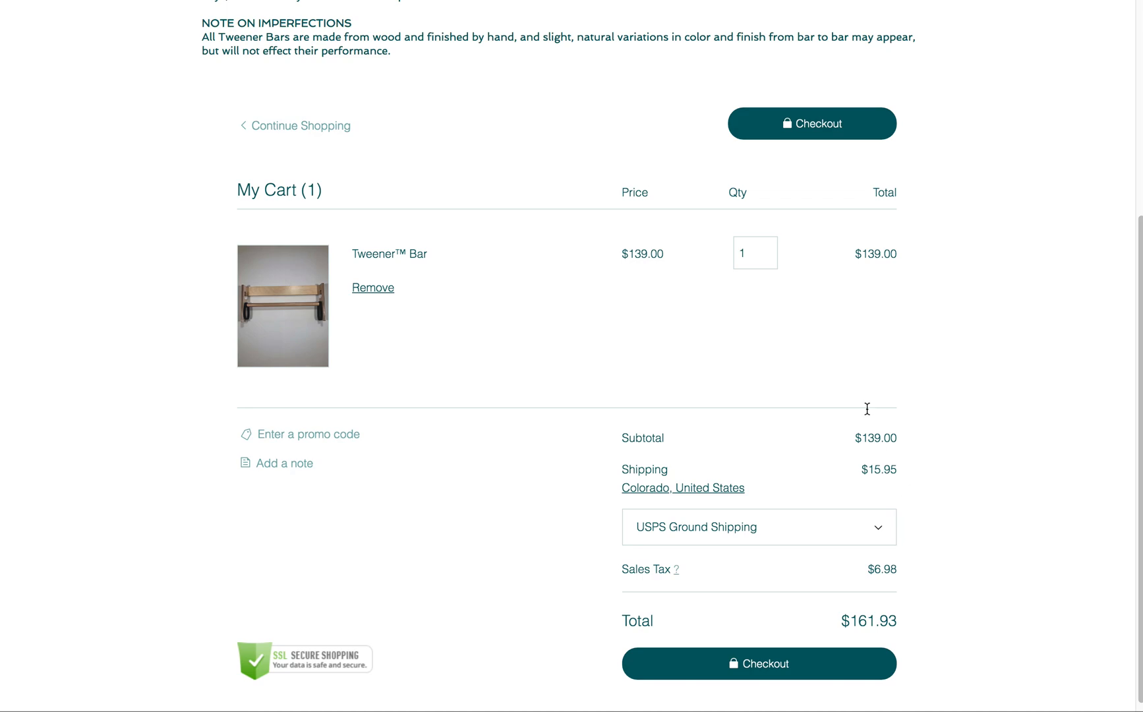
{"action": "type", "text": "2"}
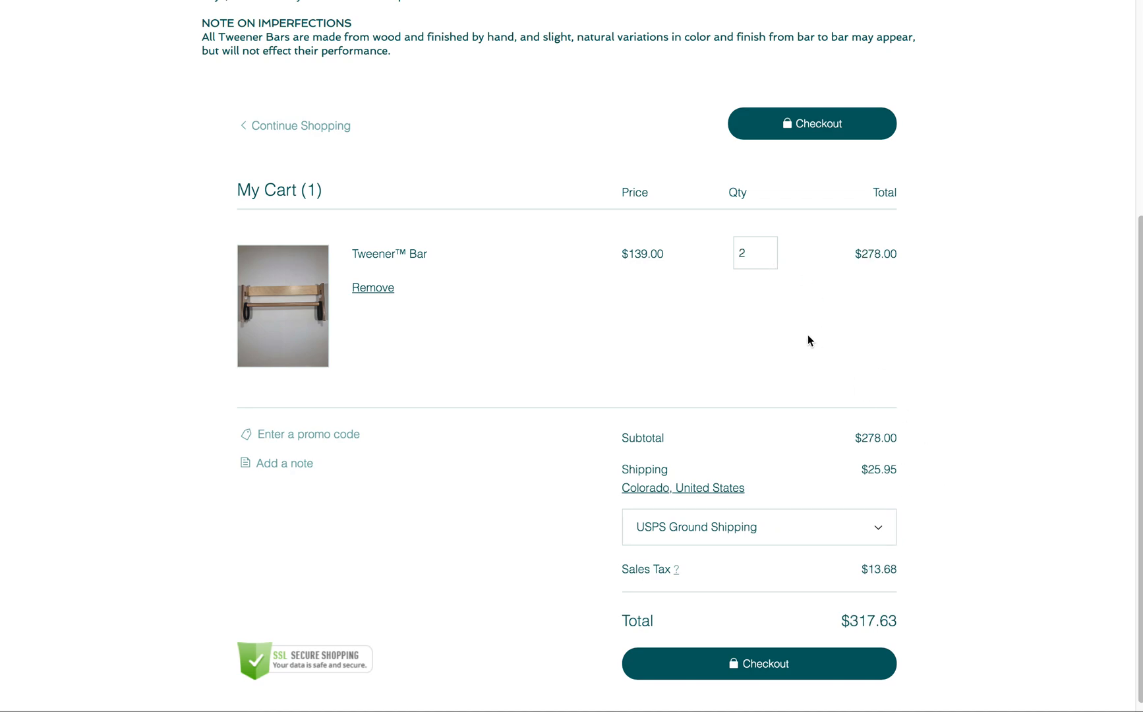
{"action": "type", "text": "3"}
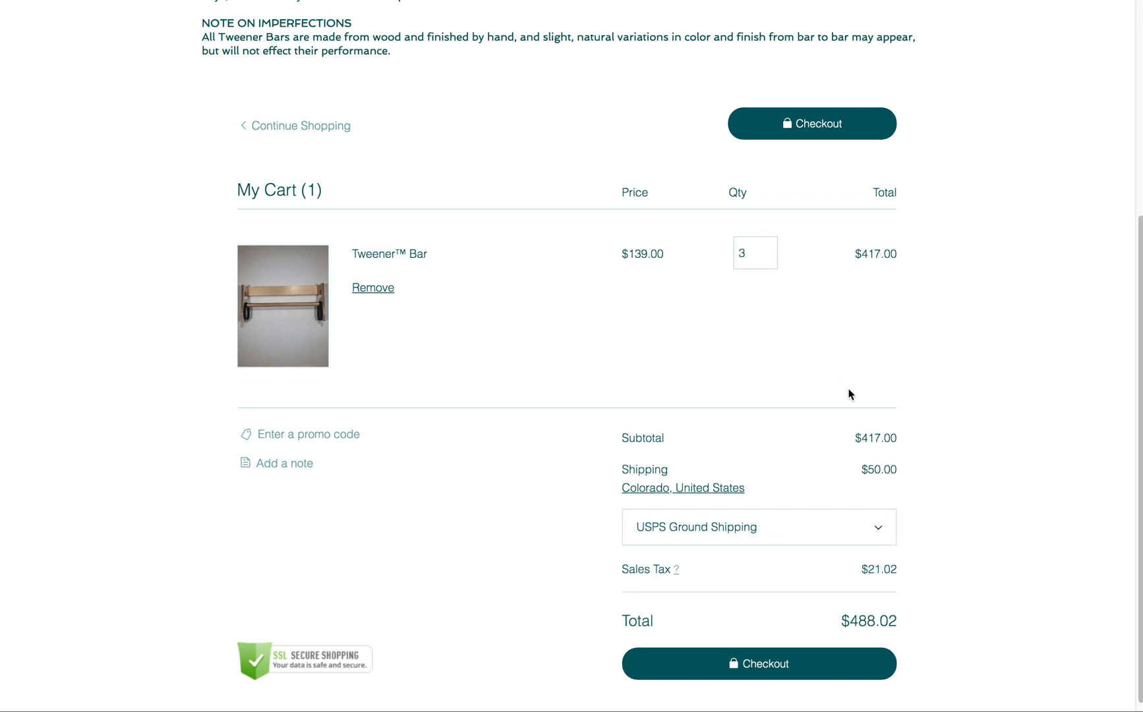
{"action": "mouse_move", "coordinate": [903, 519]}
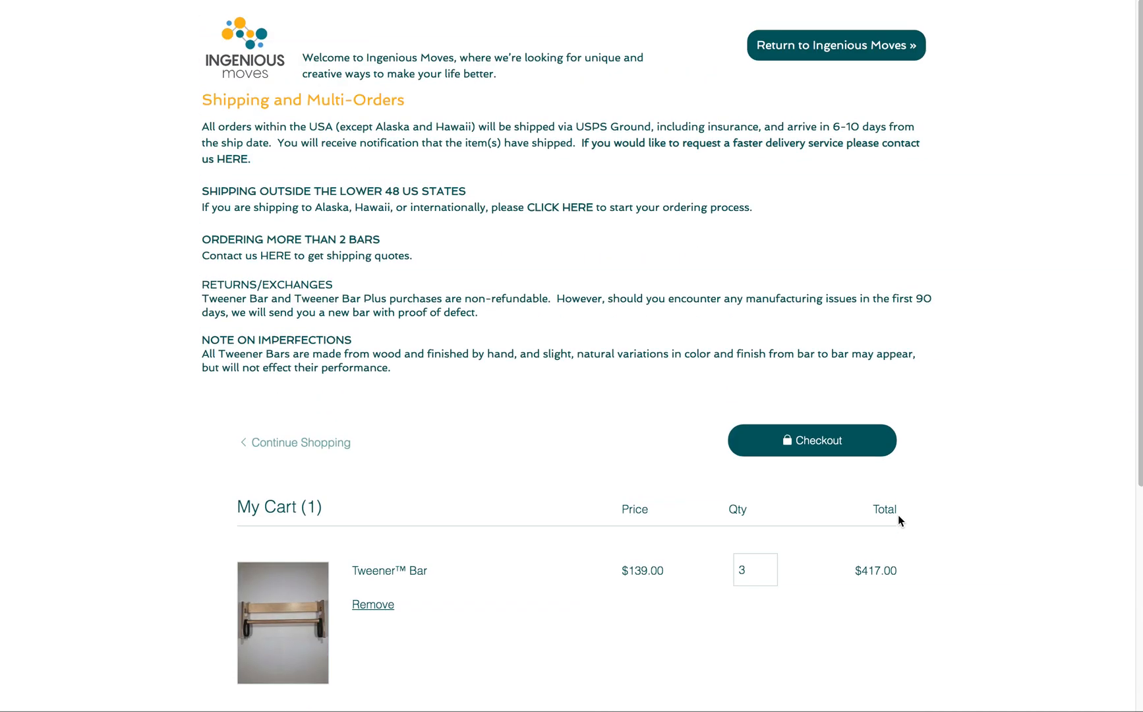
{"action": "mouse_move", "coordinate": [123, 149]}
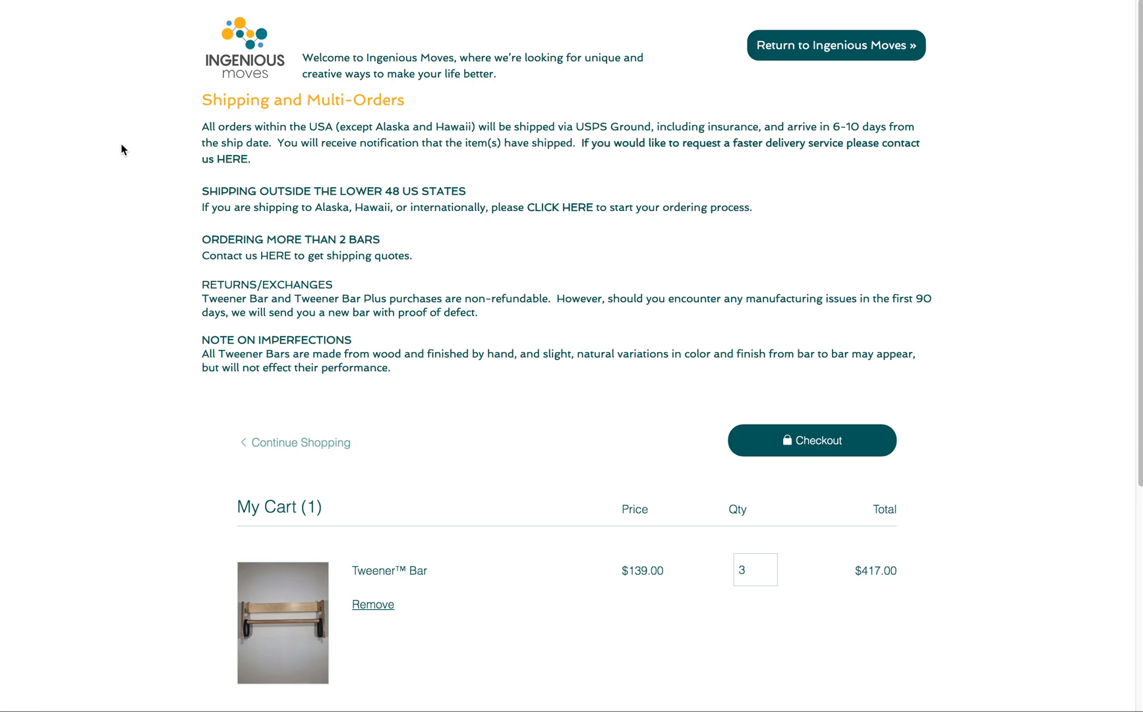